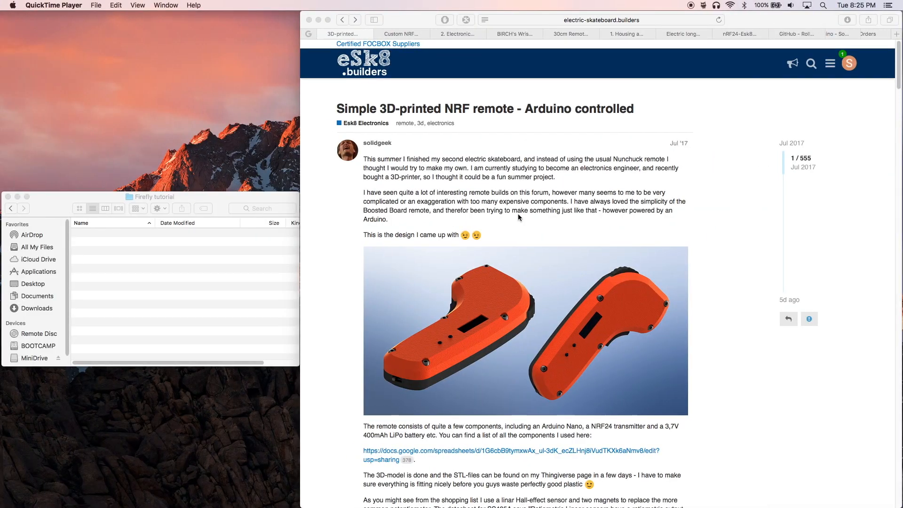
mouse_move(515, 200)
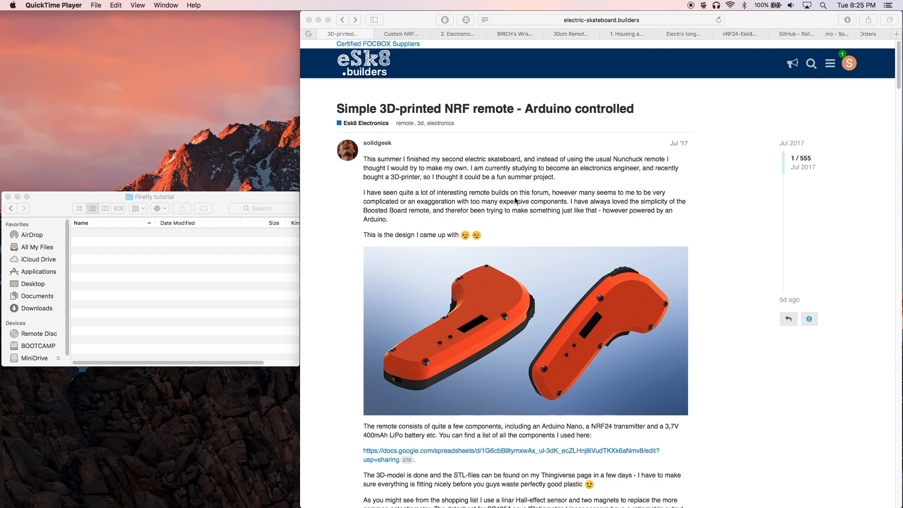
Step: Follow the thread's Popular Links entry to the Custom NRF remote shopping list Google Sheet
scroll(down, 3)
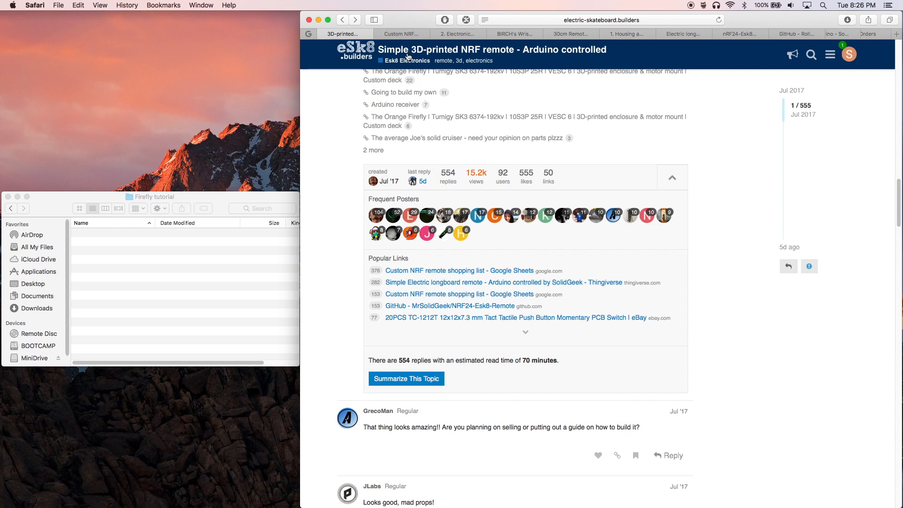
click(402, 34)
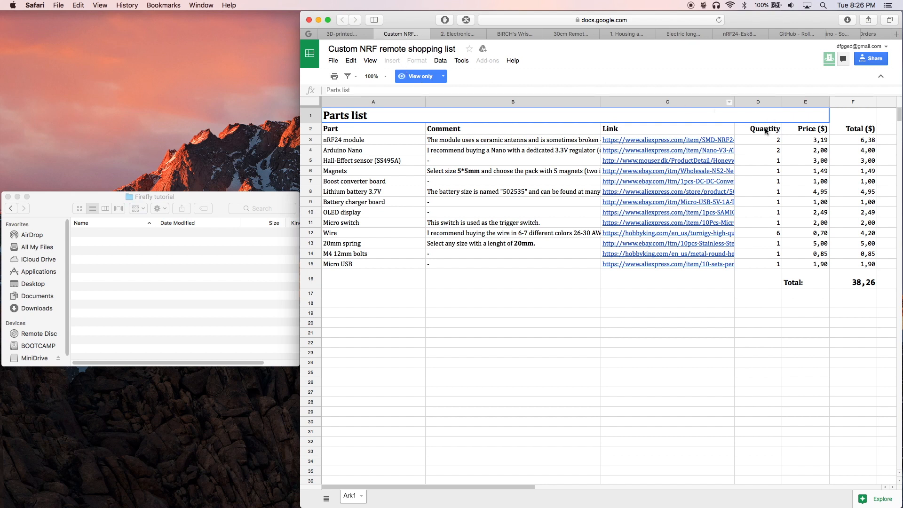
Step: Select the Quantity column to read its Sum, then switch to the '2. Electronics' GitHub wiki
click(758, 102)
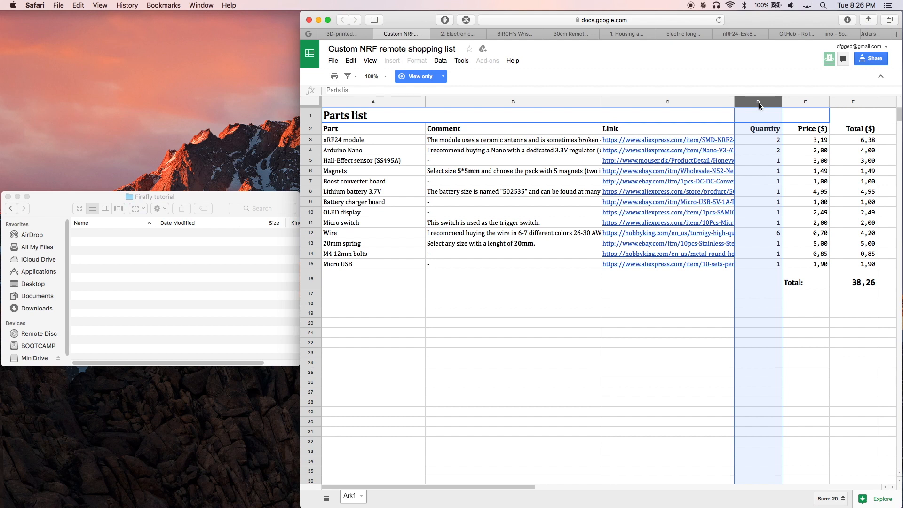
click(457, 34)
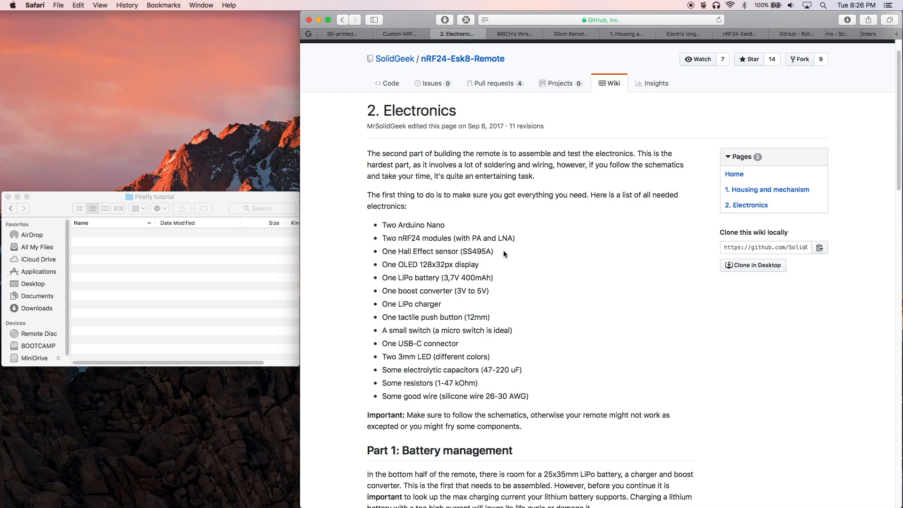
mouse_move(416, 252)
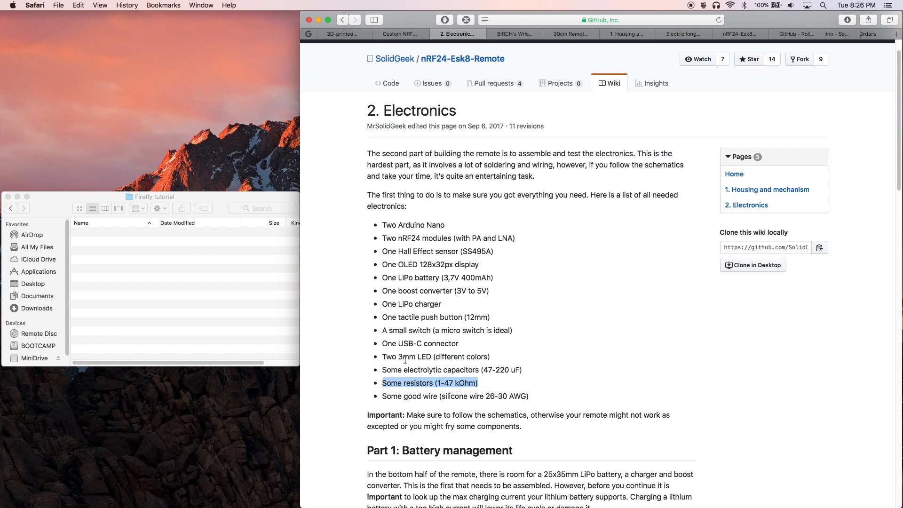
mouse_move(460, 301)
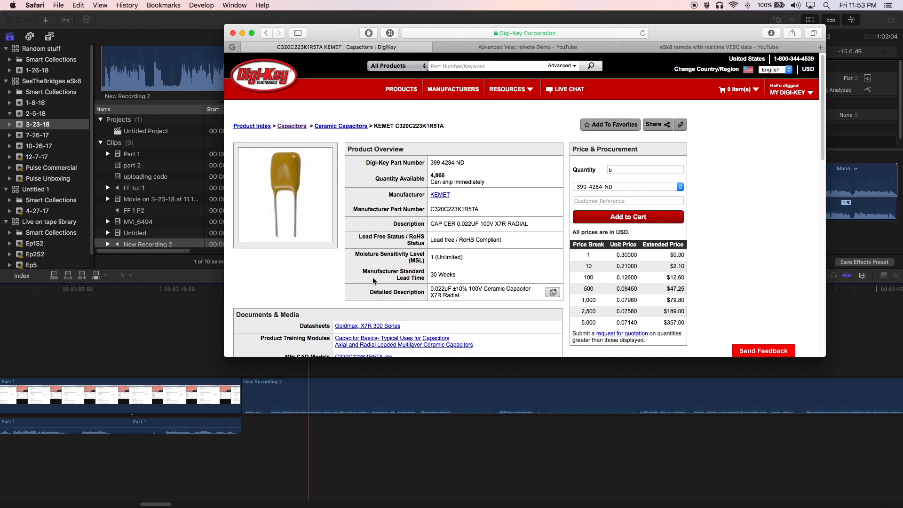
scroll(down, 3)
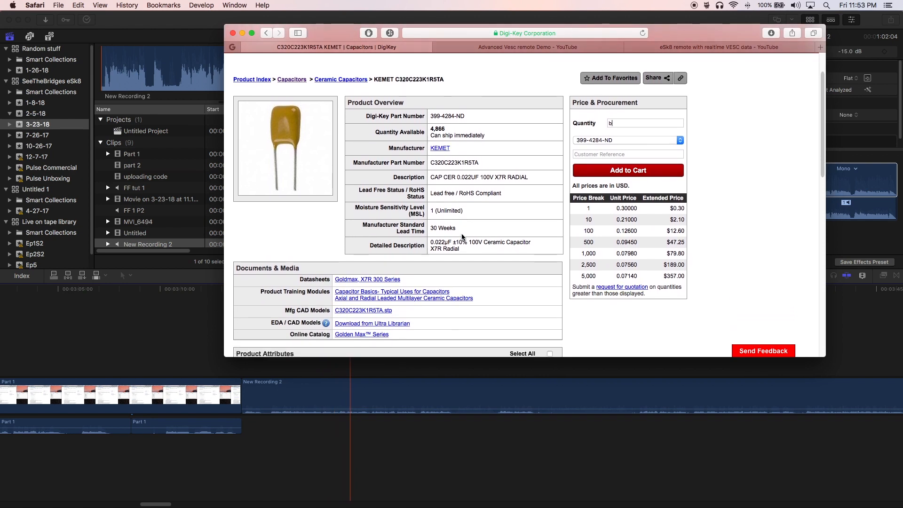
scroll(down, 3)
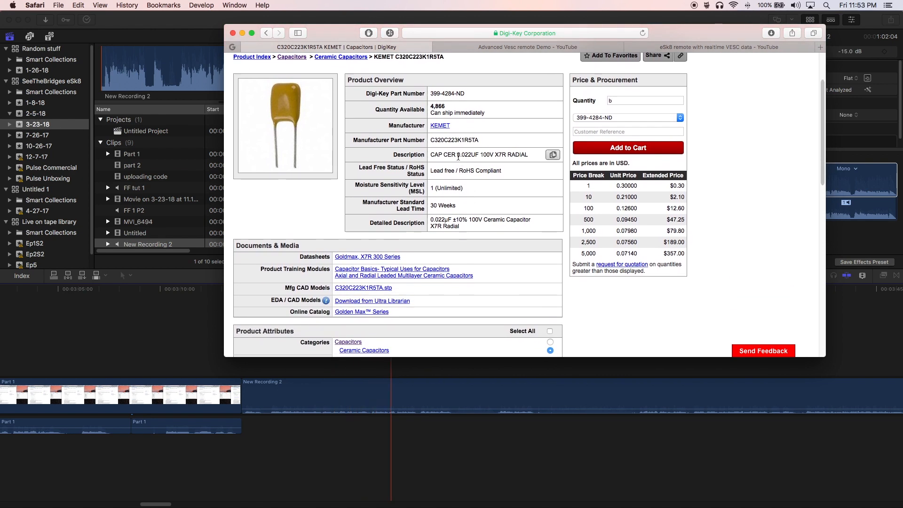
double_click(467, 154)
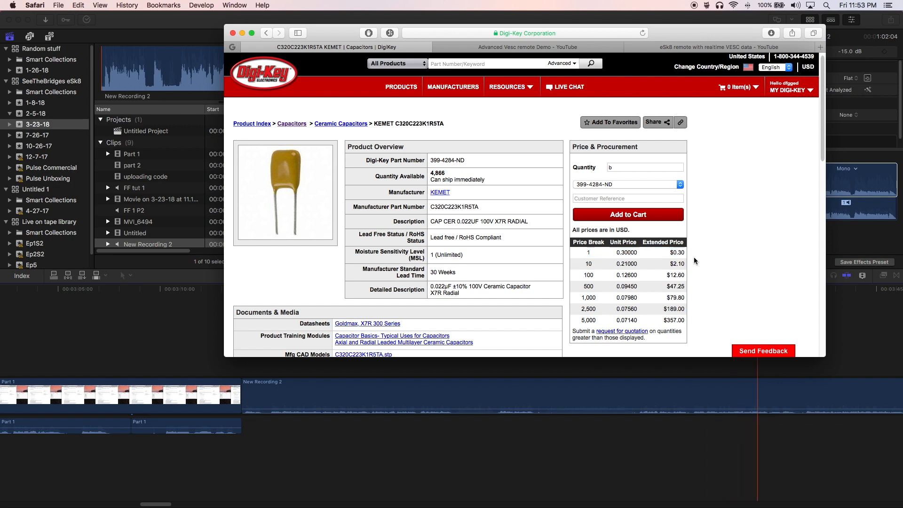
scroll(down, 3)
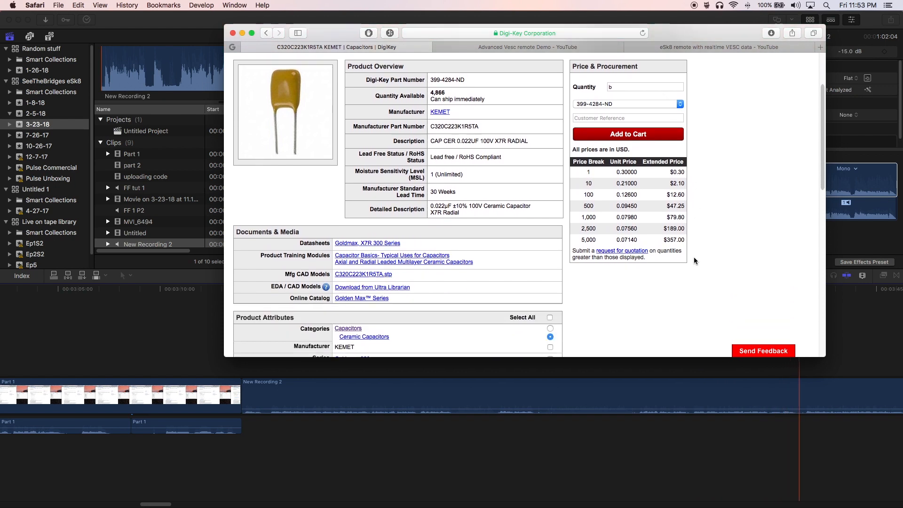
scroll(down, 3)
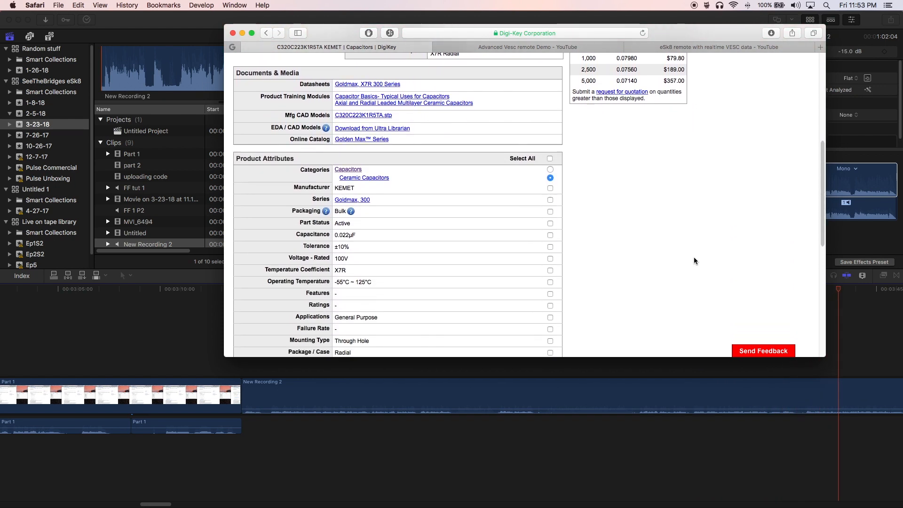
scroll(down, 3)
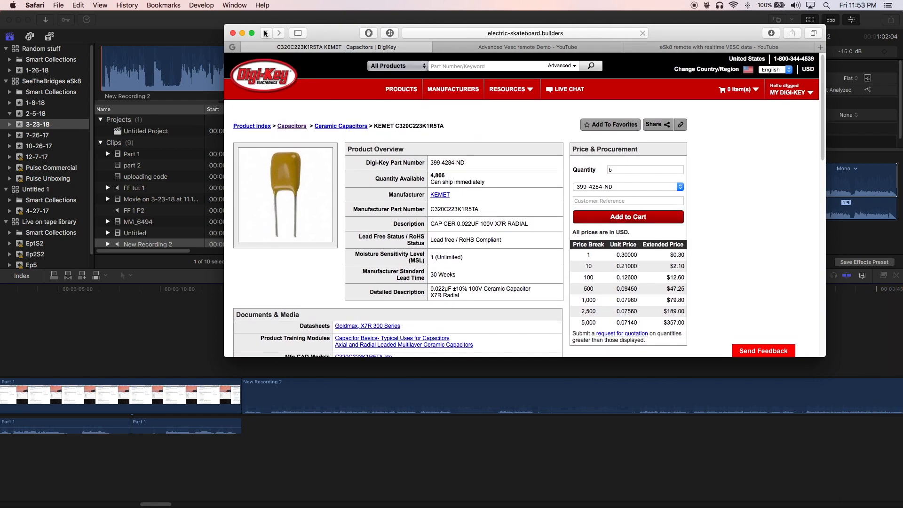
Step: Return to the forum thread and follow the reply's Digi-Key link for the 0.022uF ceramic capacitor
click(328, 47)
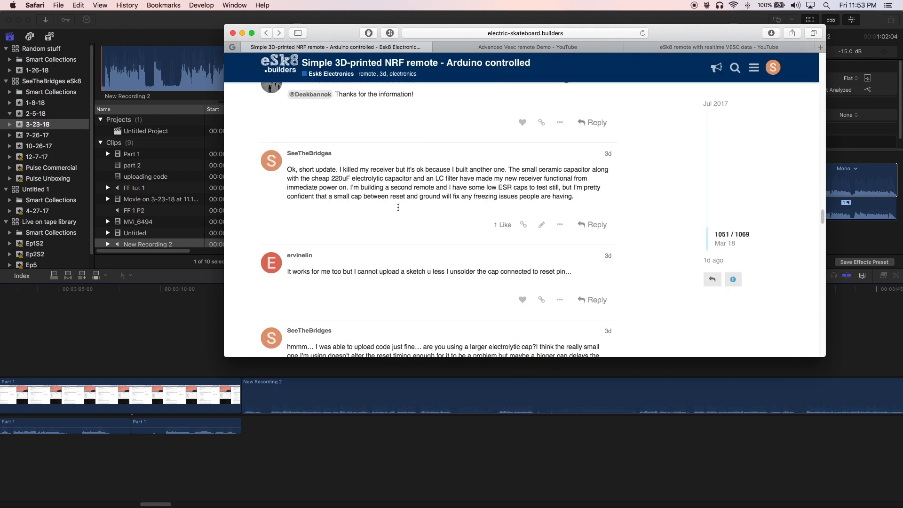
scroll(down, 3)
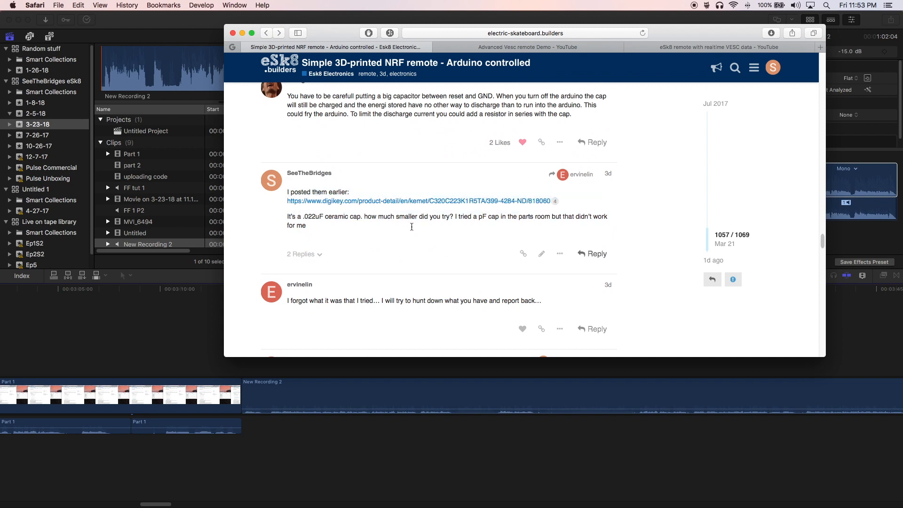
mouse_move(414, 238)
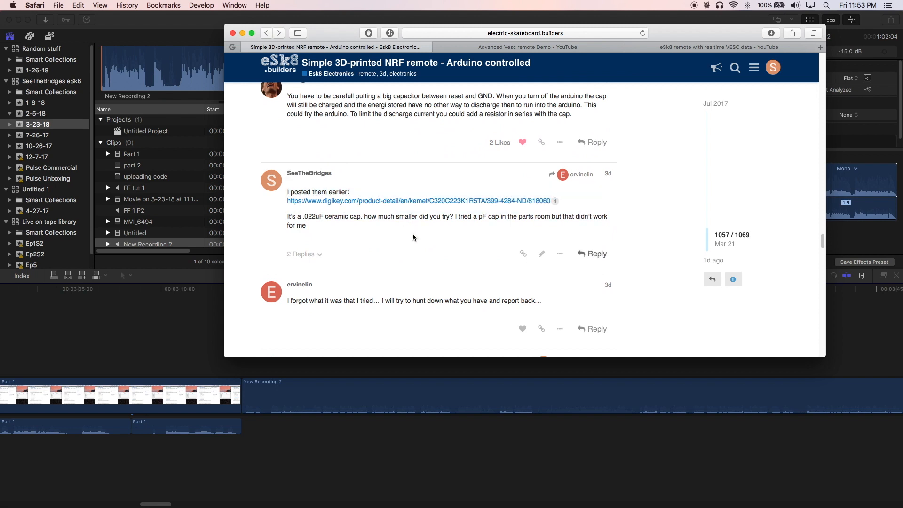
click(419, 200)
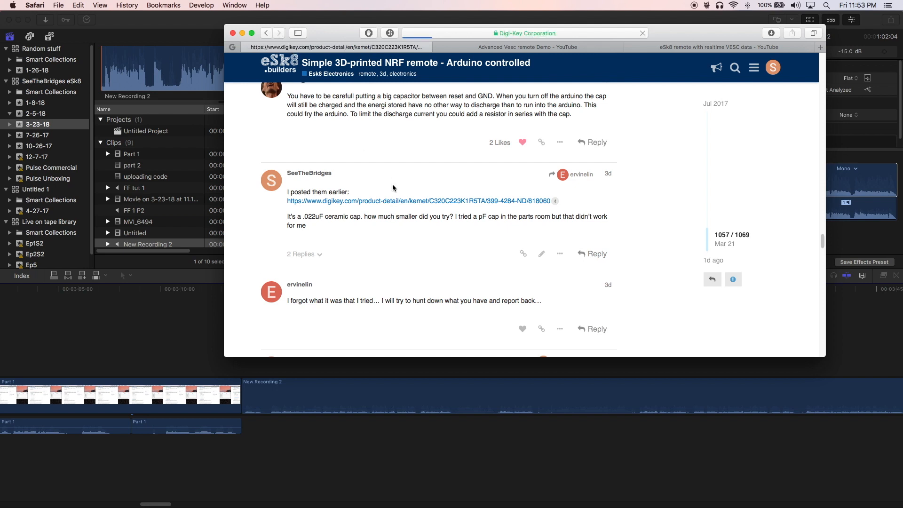
click(419, 202)
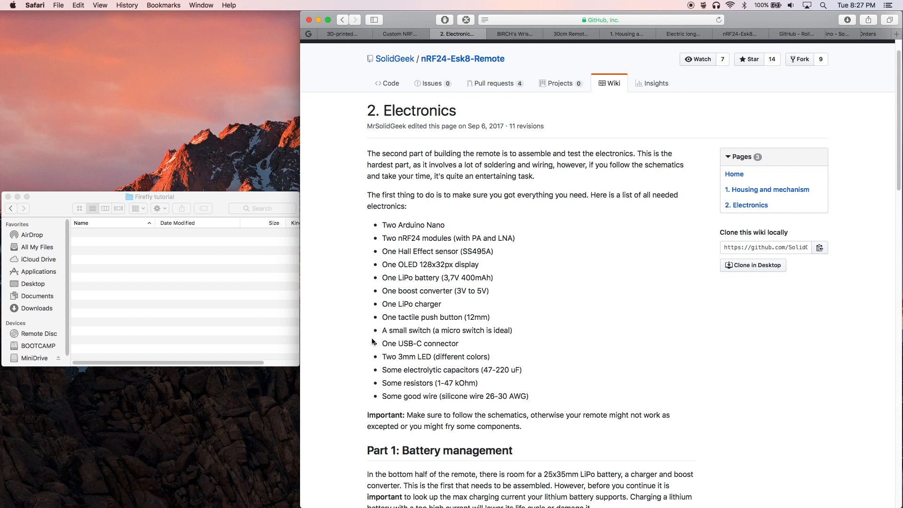
mouse_move(390, 342)
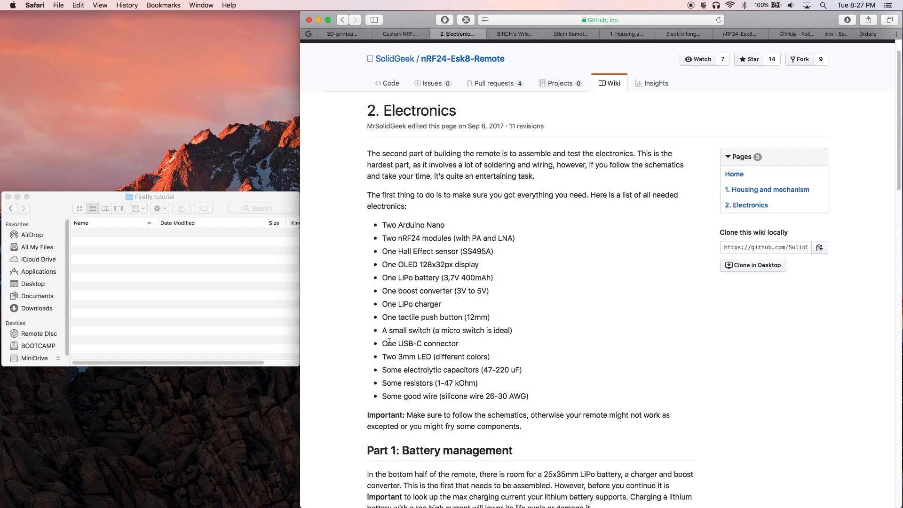
Step: Scroll the Electronics wiki to Part 1: Battery management with the TP4056 charging table
scroll(down, 3)
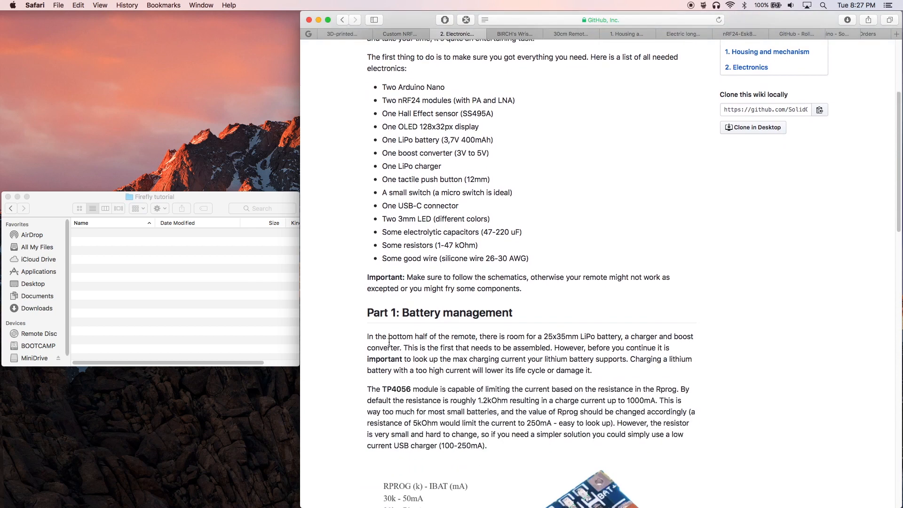
scroll(down, 3)
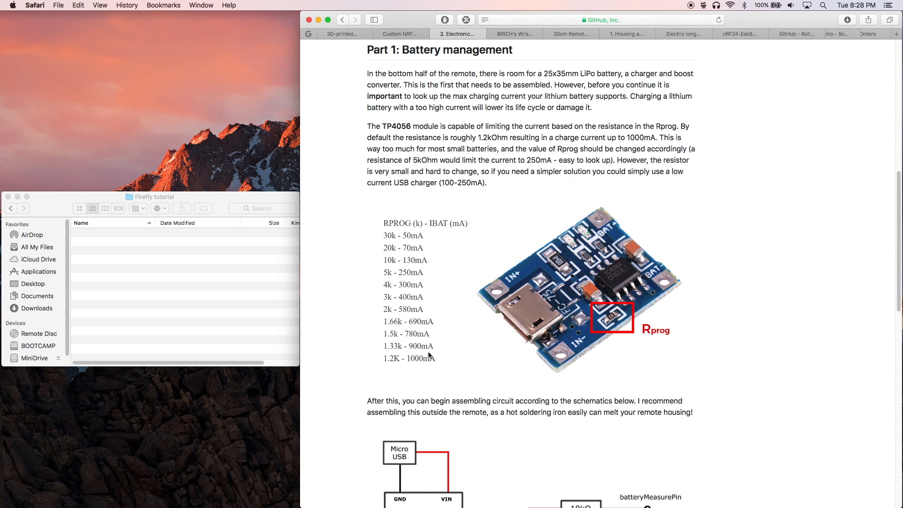
mouse_move(439, 365)
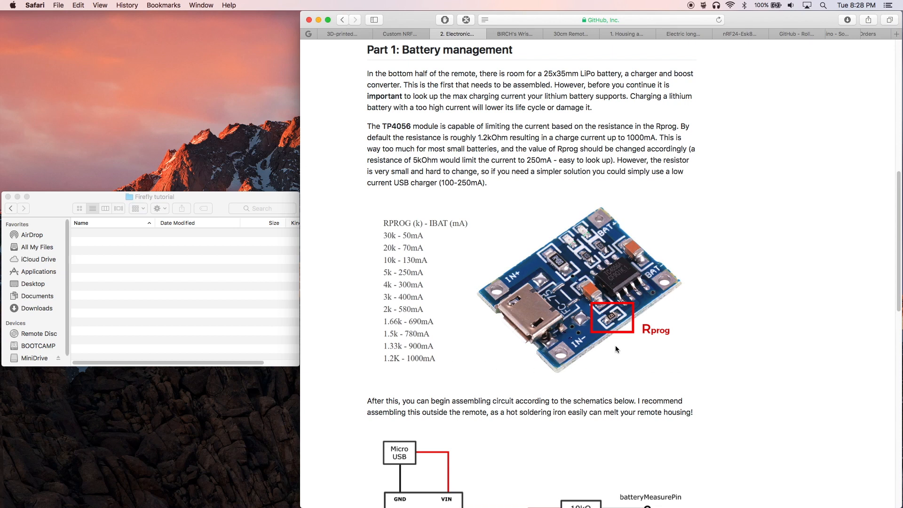
mouse_move(606, 338)
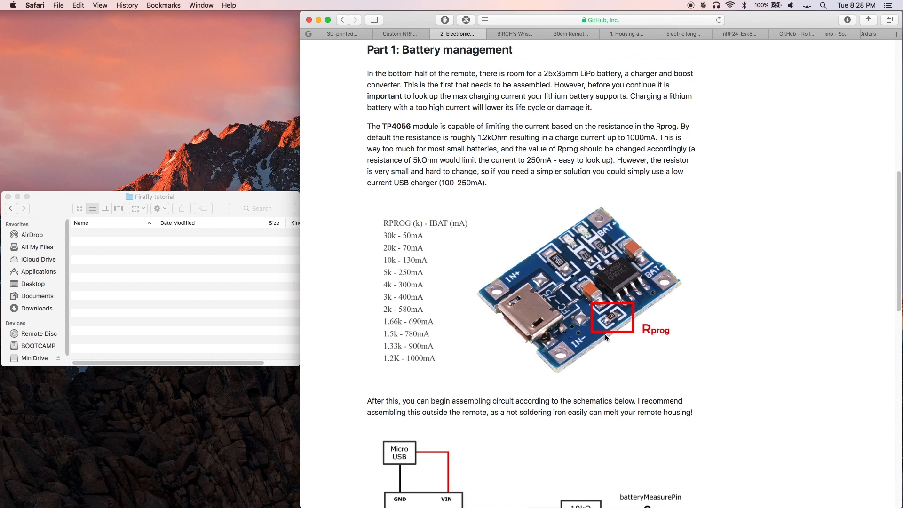
mouse_move(628, 353)
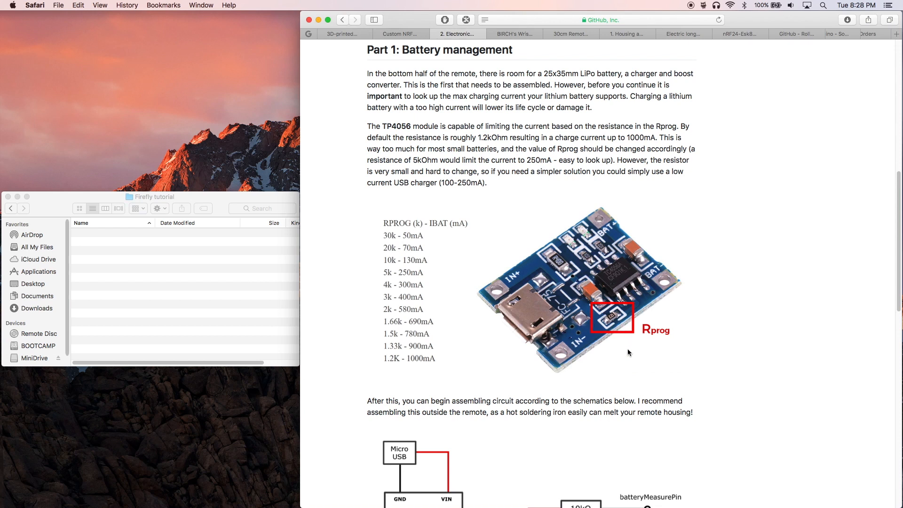
mouse_move(396, 304)
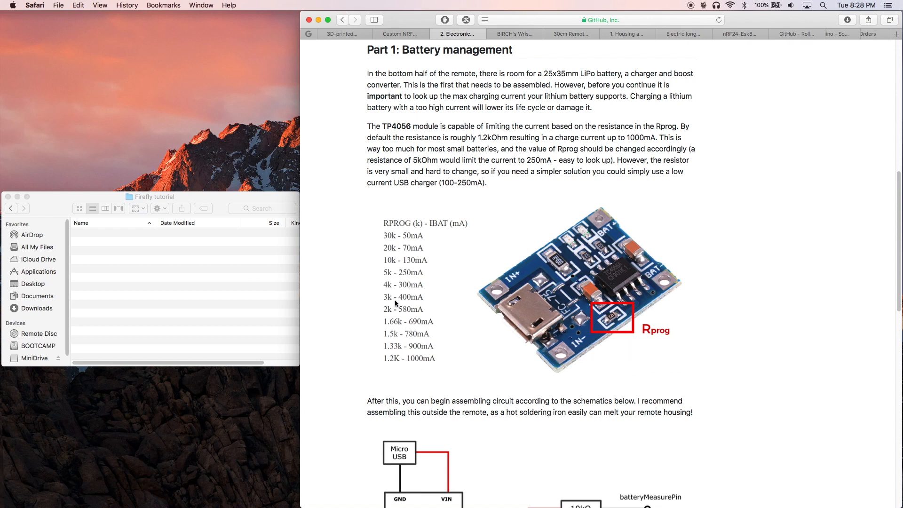
mouse_move(394, 292)
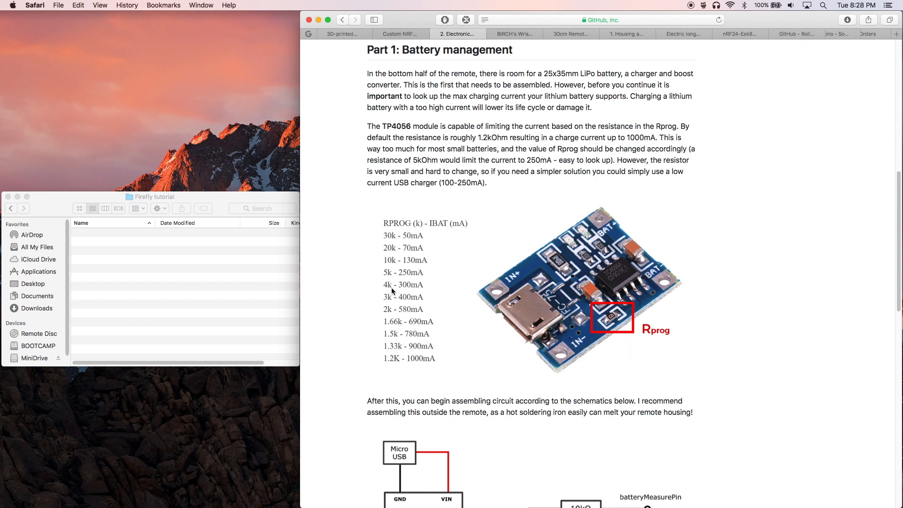
mouse_move(392, 299)
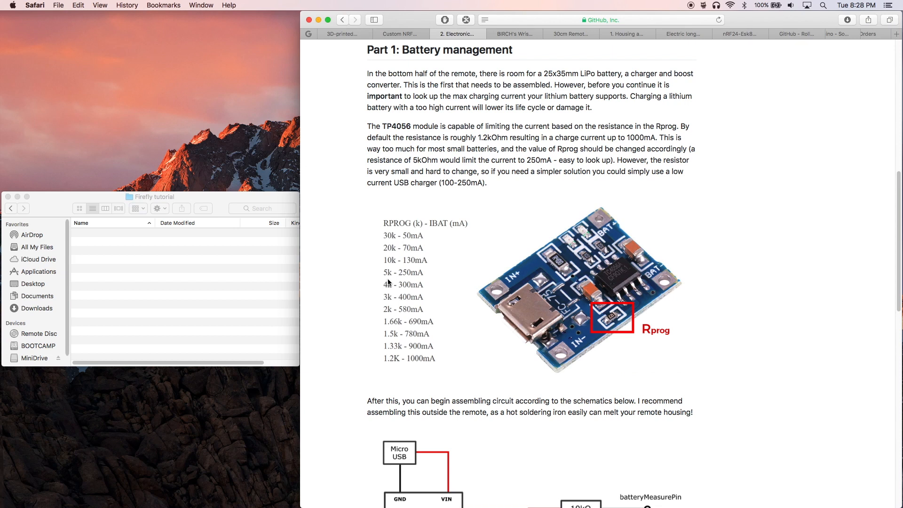
mouse_move(414, 307)
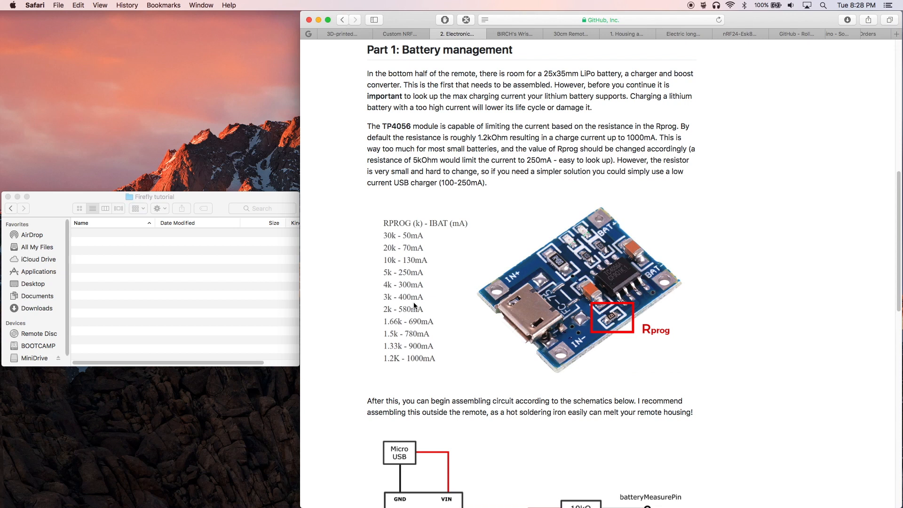
mouse_move(545, 57)
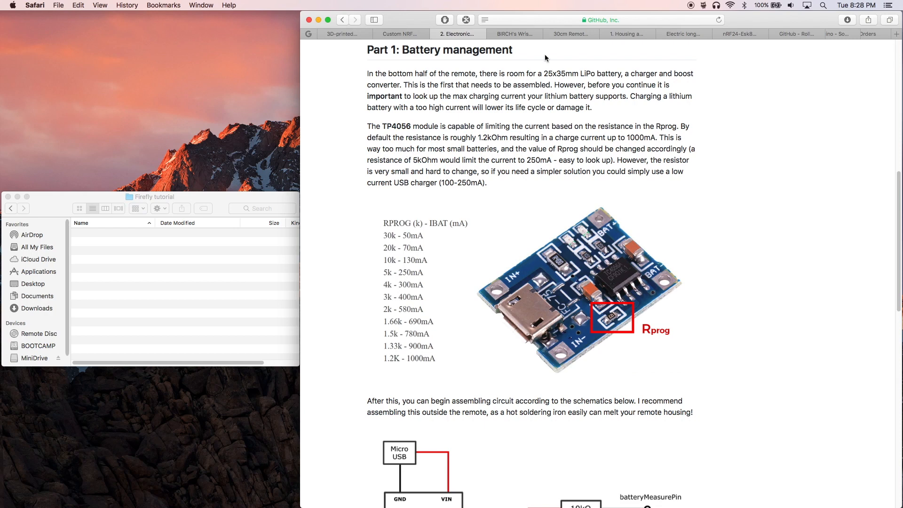
Step: Toggle between the BIRCH wrist strap and 30cm servo cable Amazon orders, ending on the cable listing
click(512, 34)
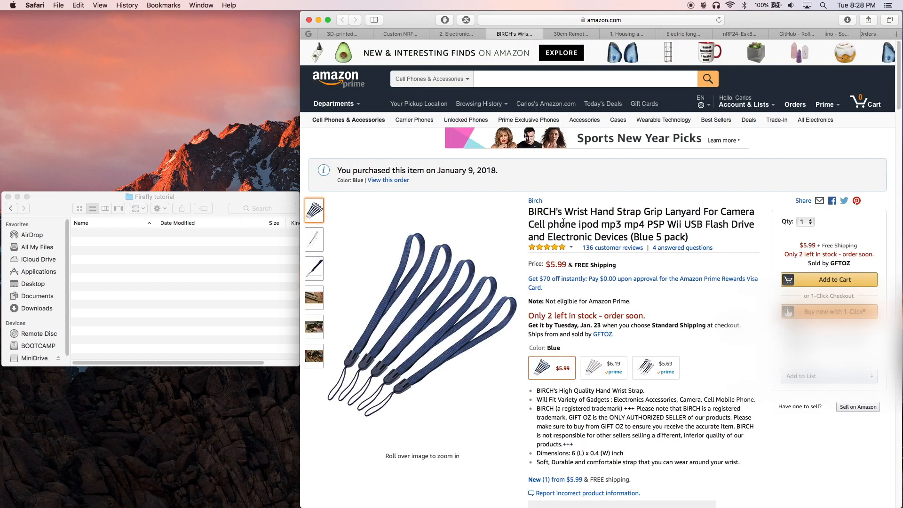
click(567, 34)
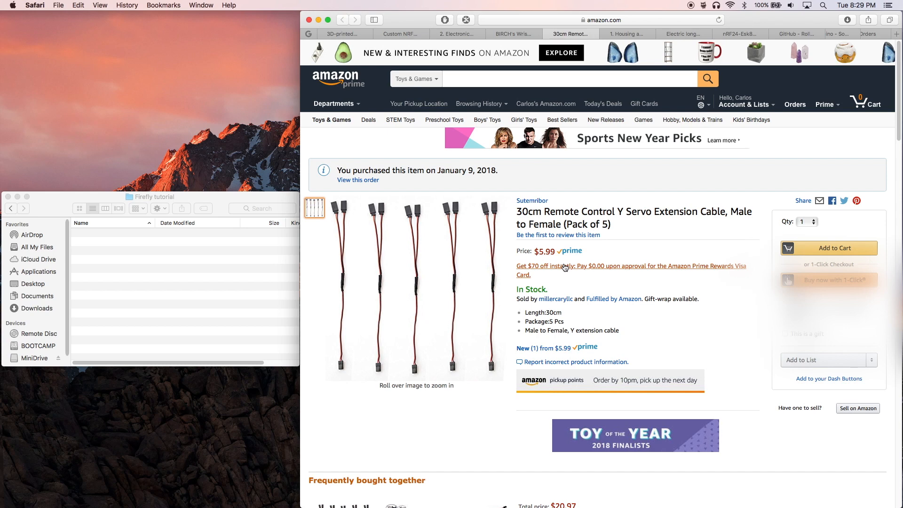
click(514, 34)
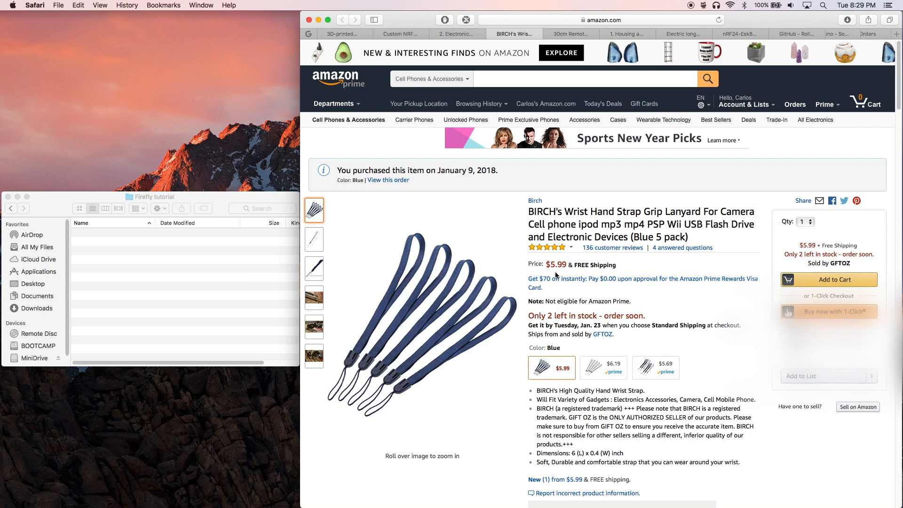
mouse_move(570, 203)
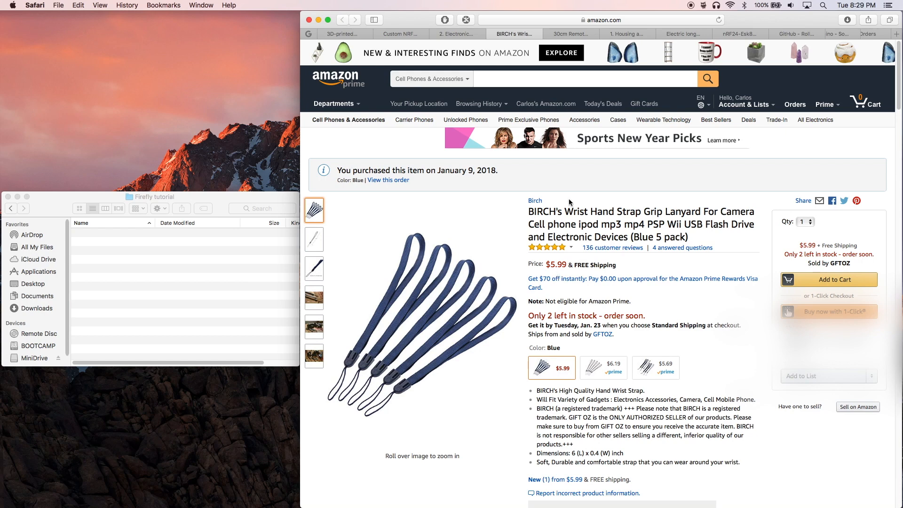
click(570, 34)
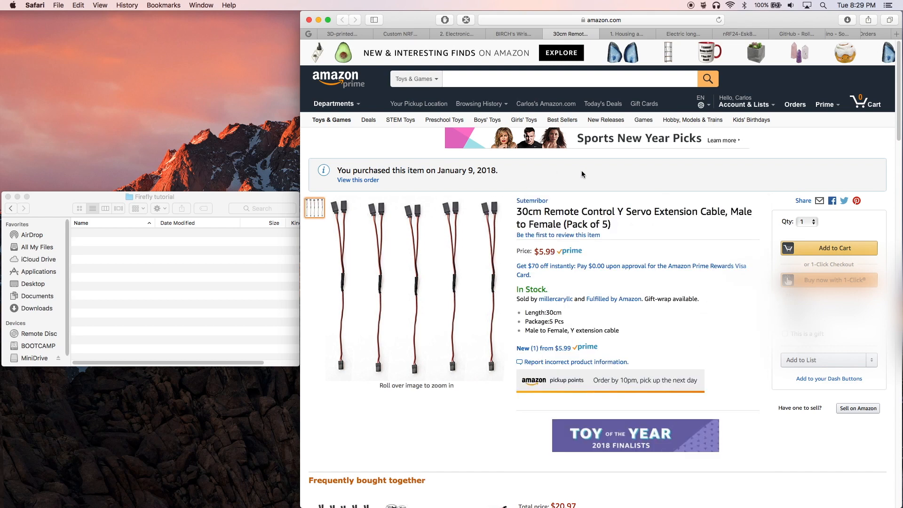
mouse_move(605, 199)
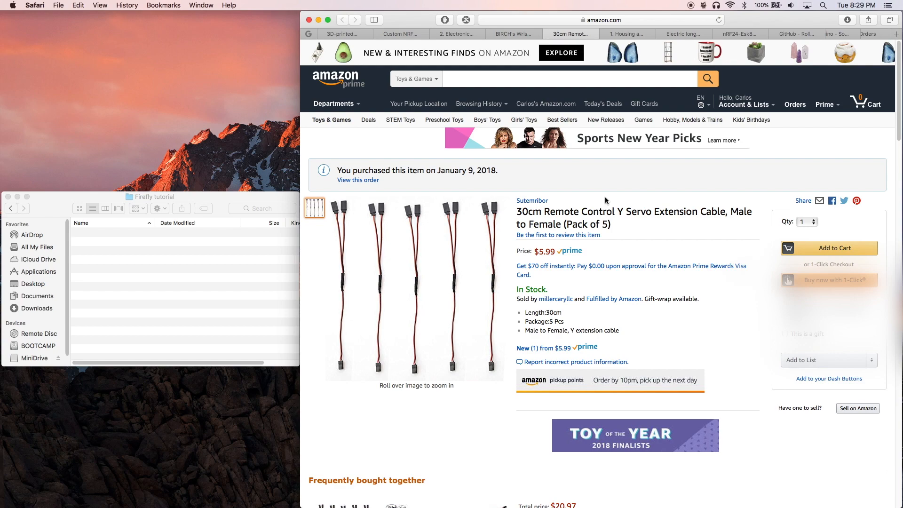
mouse_move(609, 196)
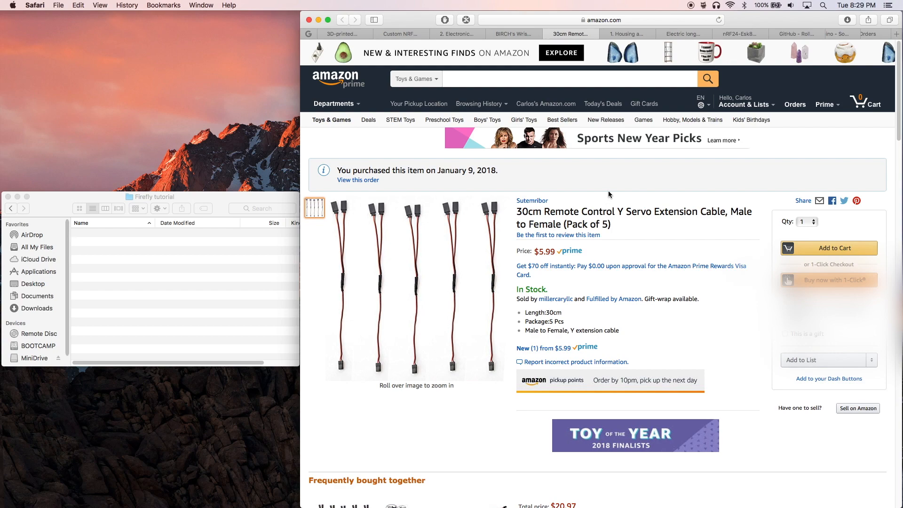
Step: Return to the '2. Electronics' wiki page and its components list
click(457, 34)
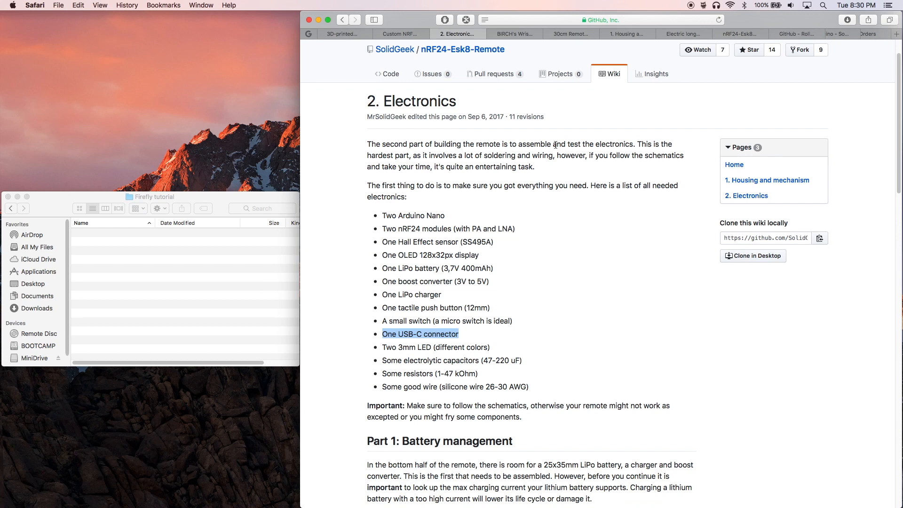
Step: Download all files for the Electric longboard remote thing from Thingiverse and dismiss the download notice
click(683, 34)
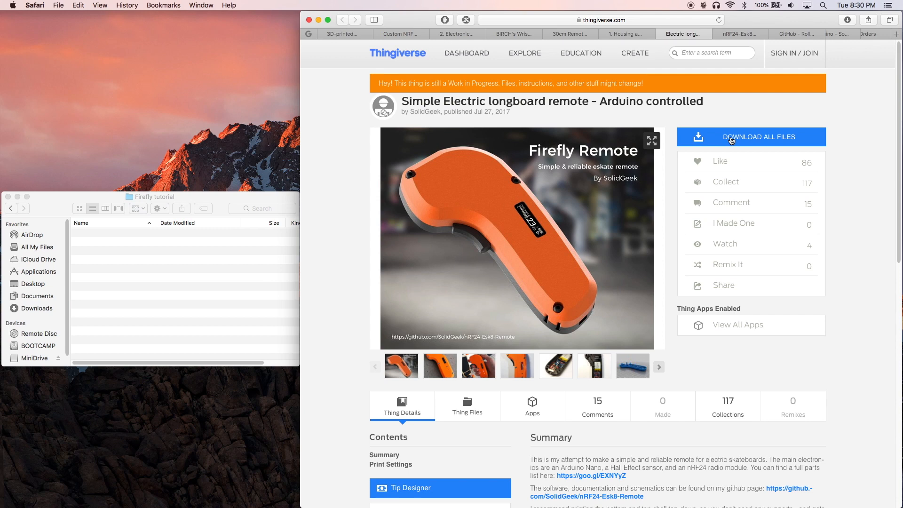
click(759, 137)
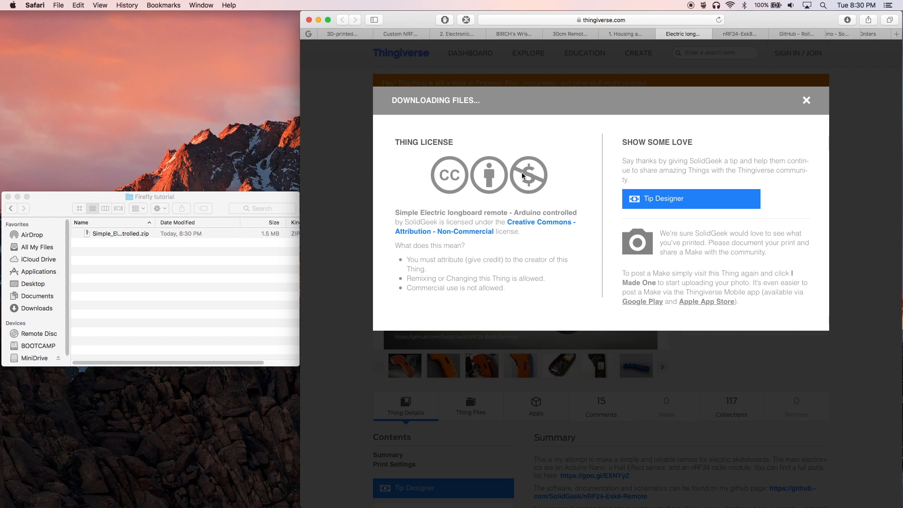
mouse_move(583, 158)
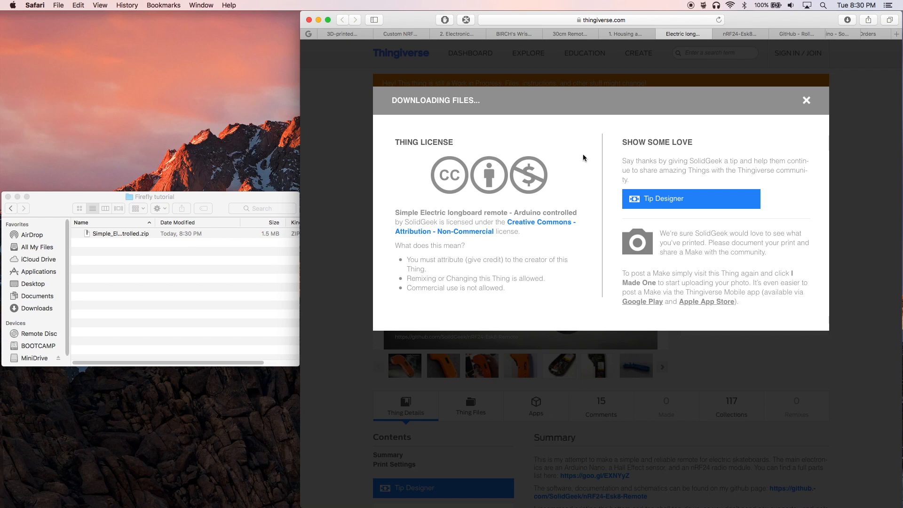
click(806, 101)
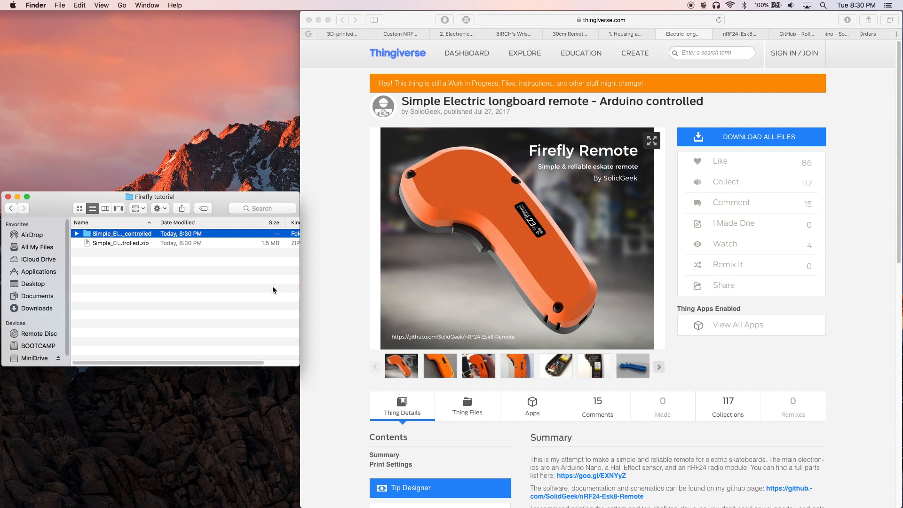
Step: Expand the unzipped remote folder and its files subfolder to list the STL parts
click(76, 234)
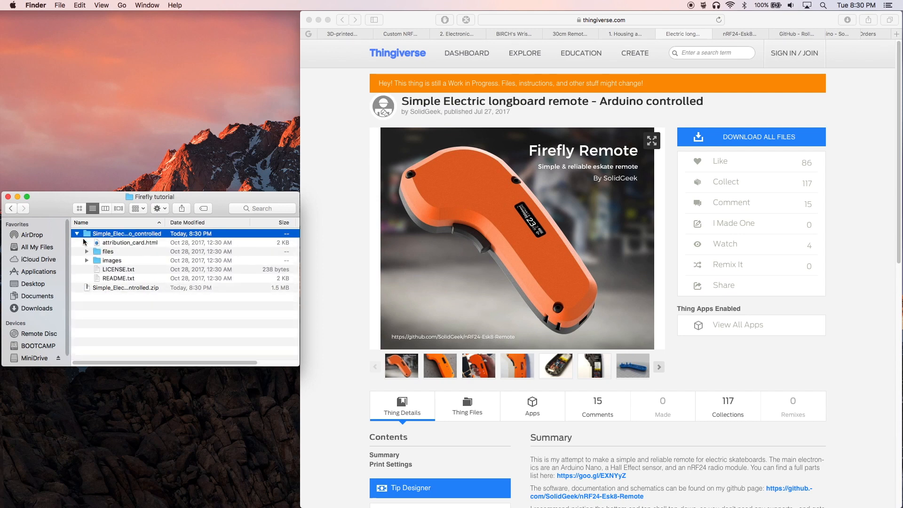
click(86, 252)
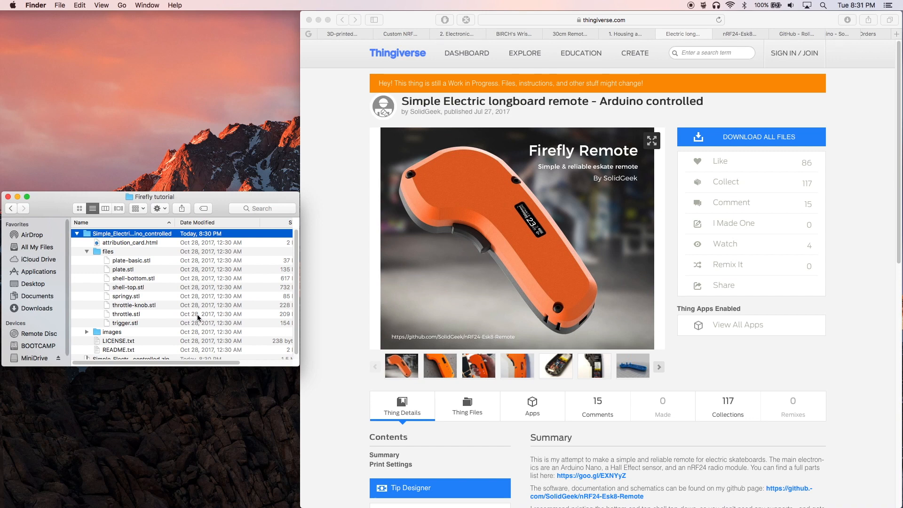
mouse_move(701, 37)
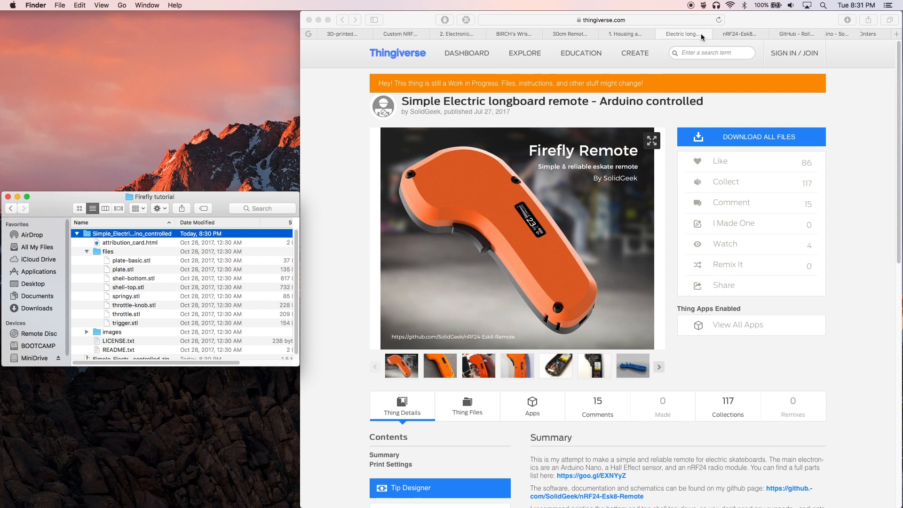
Step: Browse the Housing and mechanism wiki, then bring up the repo's Clone or download options
click(625, 34)
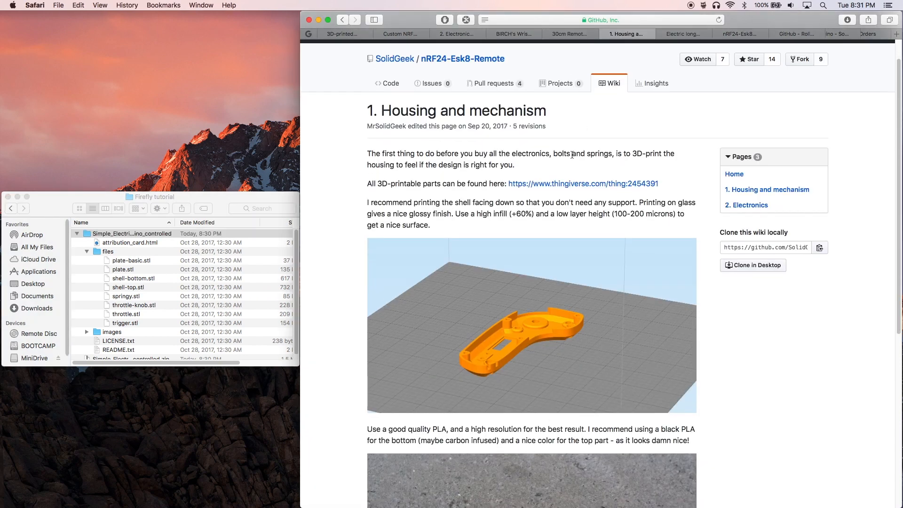
scroll(down, 3)
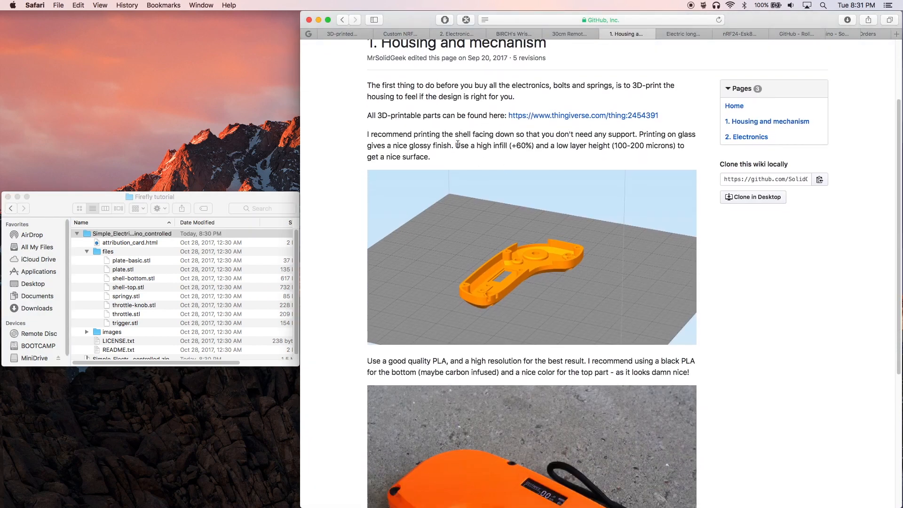
scroll(down, 3)
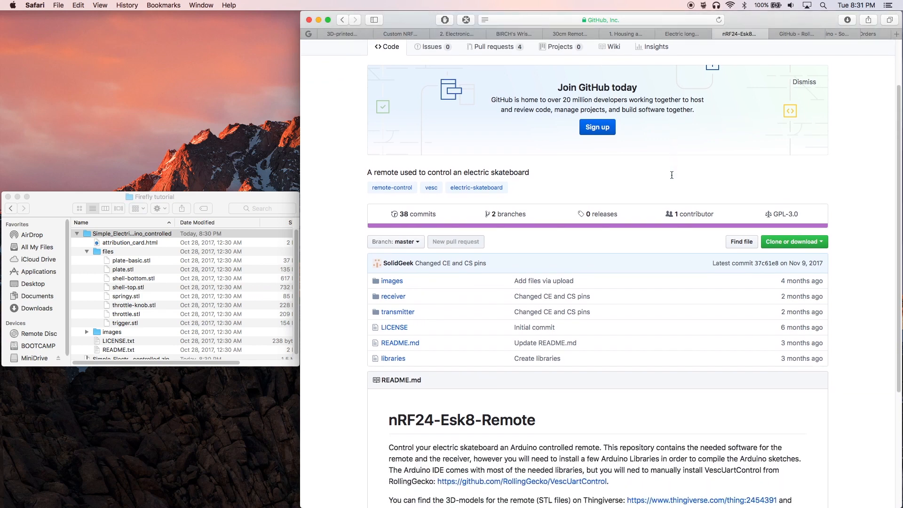
scroll(down, 3)
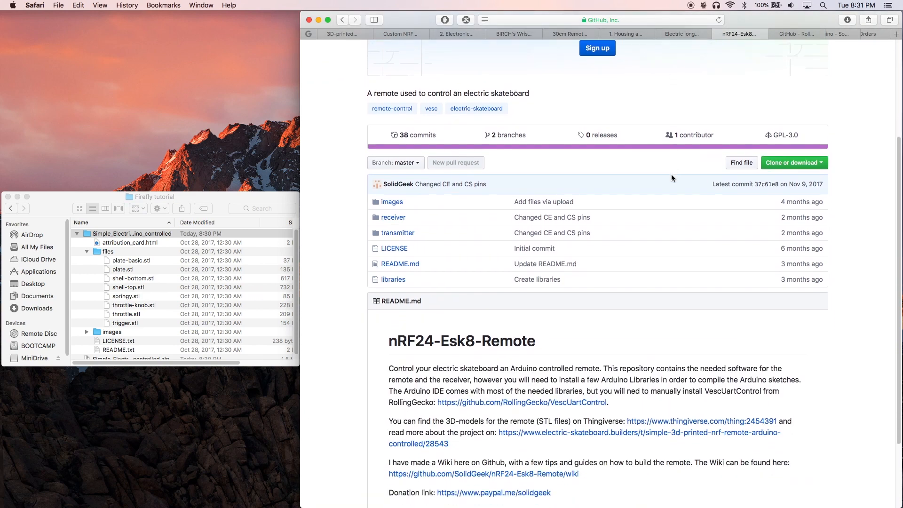
scroll(down, 3)
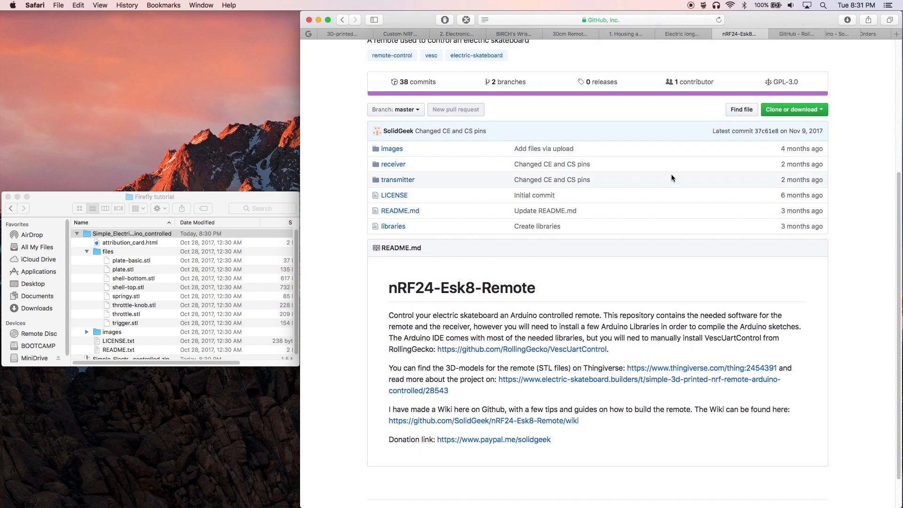
click(794, 109)
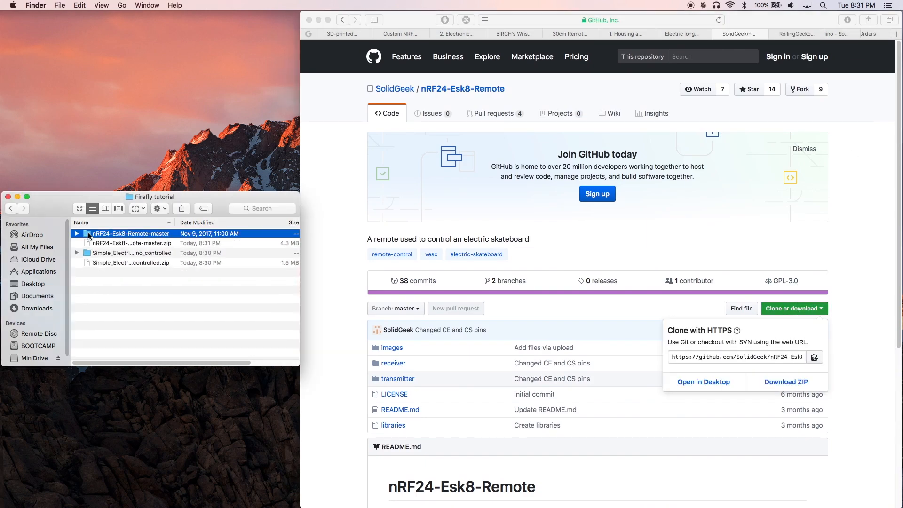
Step: Expand nRF24-Esk8-Remote-master with its receiver and images folders, select README.md and read the README
click(76, 234)
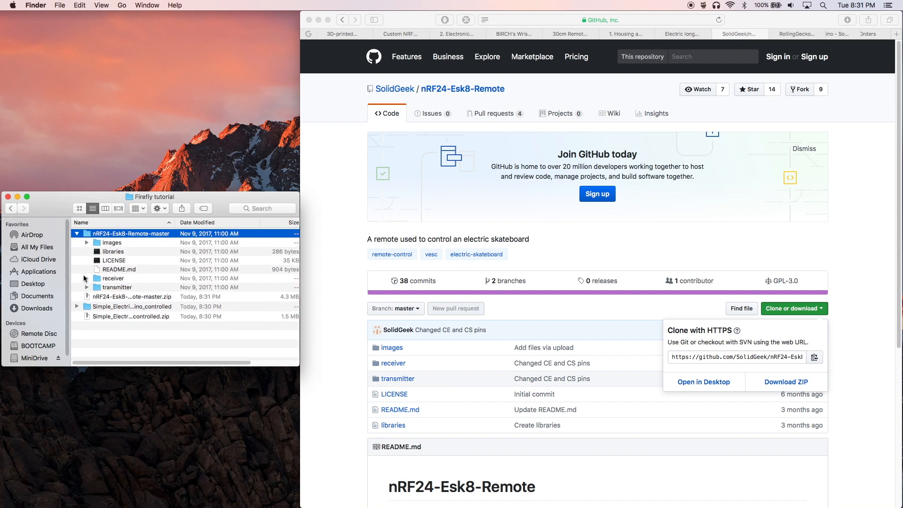
click(86, 279)
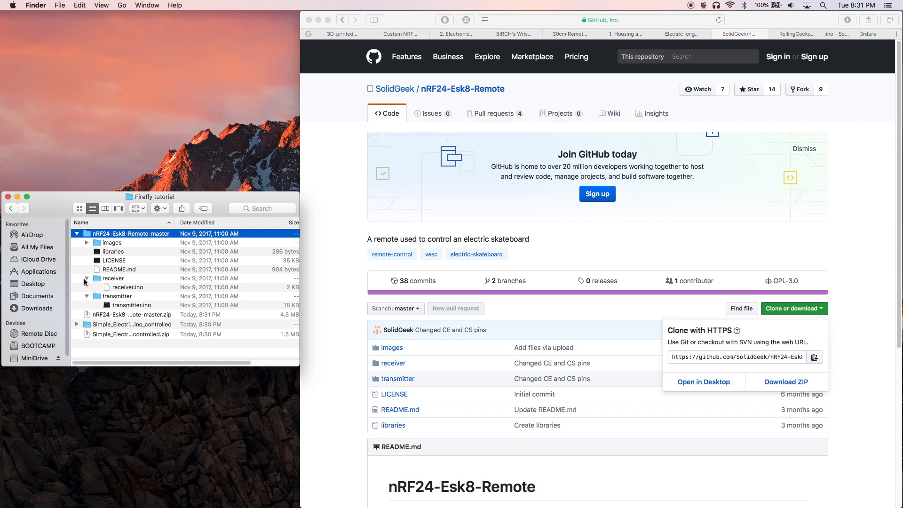
click(86, 243)
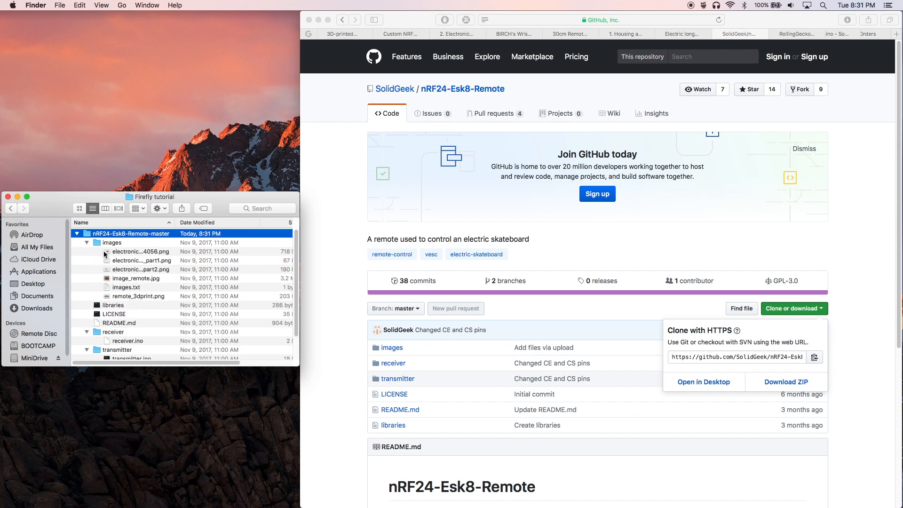
click(119, 323)
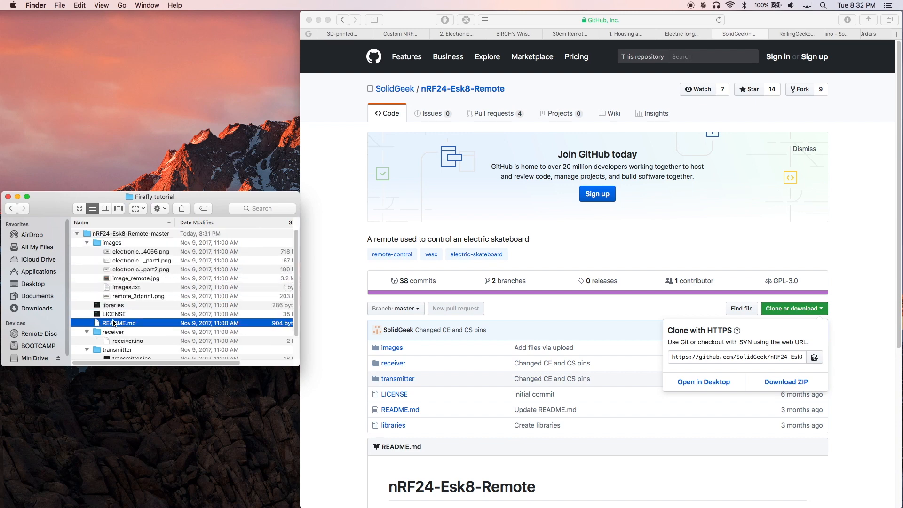
scroll(down, 3)
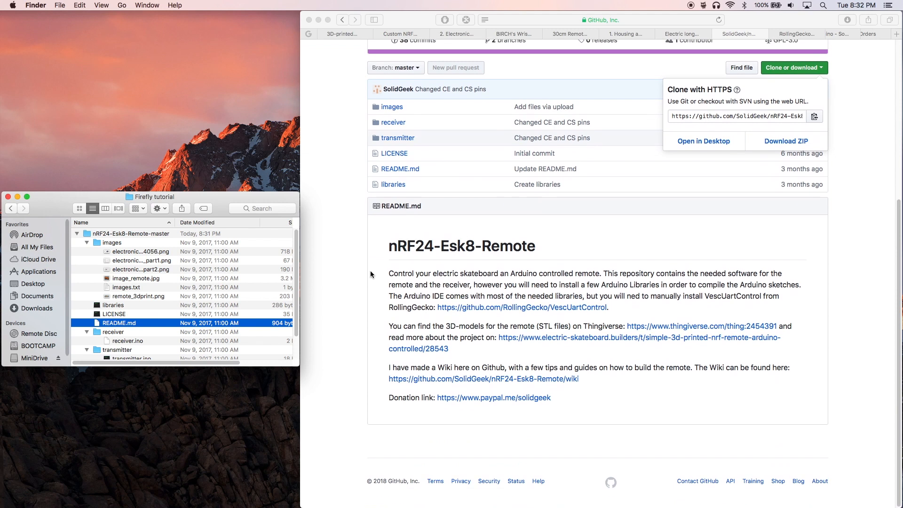
mouse_move(396, 288)
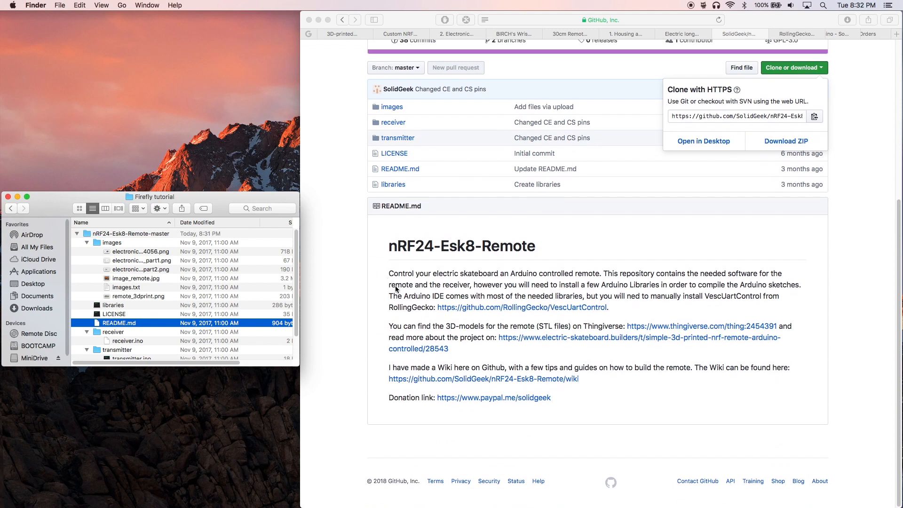
mouse_move(702, 296)
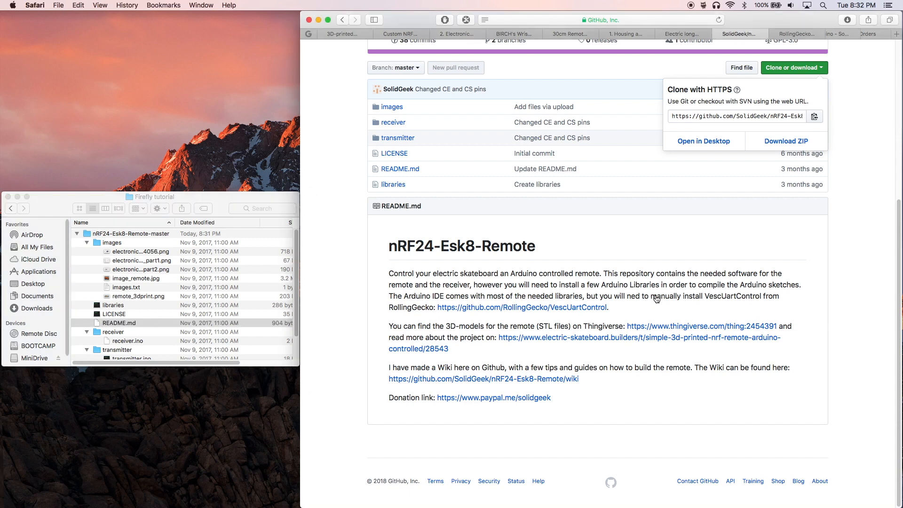
Step: Download the RollingGecko/VescUartControl repository as a ZIP into the Firefly tutorial folder
drag(649, 296, 608, 307)
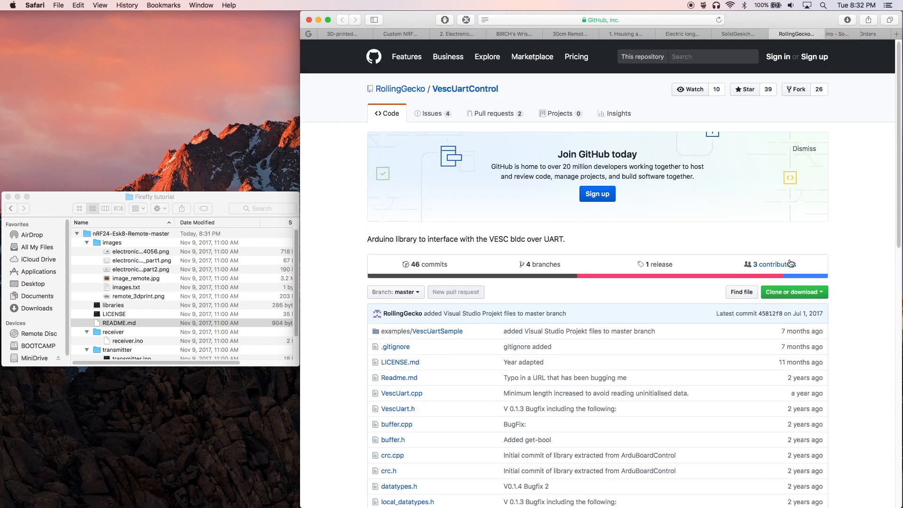
click(790, 291)
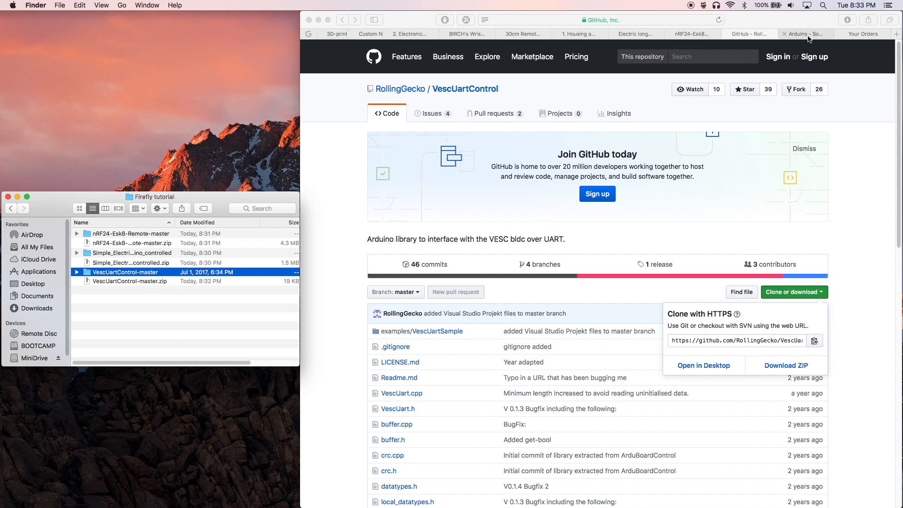
Step: Download Arduino IDE 1.8.5 for Mac OS X from arduino.cc via Just Download, without contributing
click(803, 34)
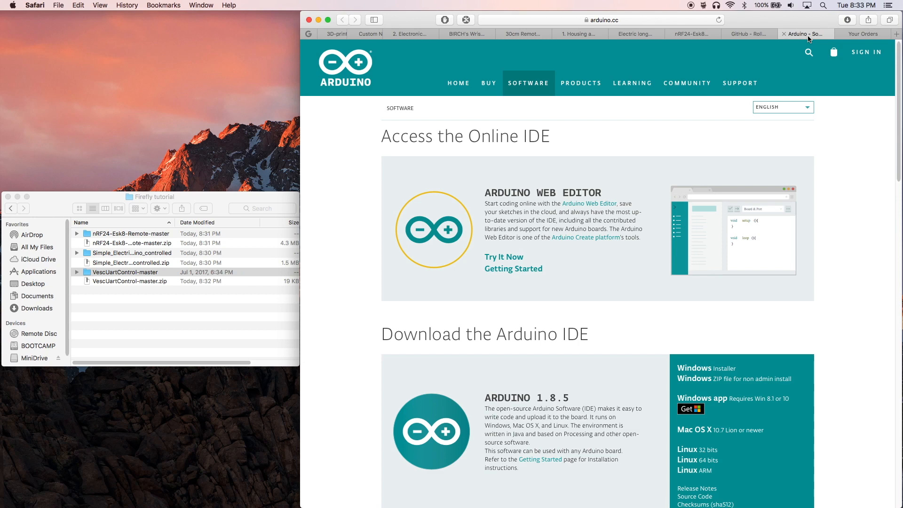
scroll(down, 3)
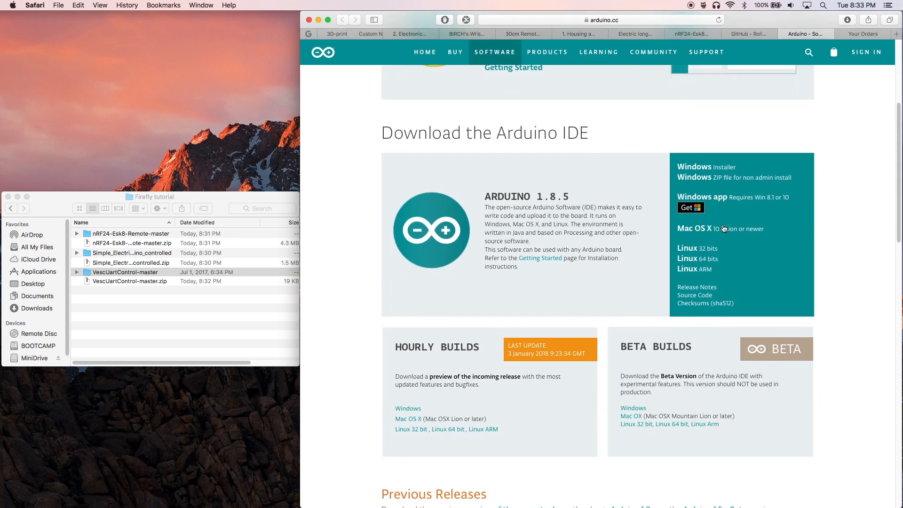
click(694, 228)
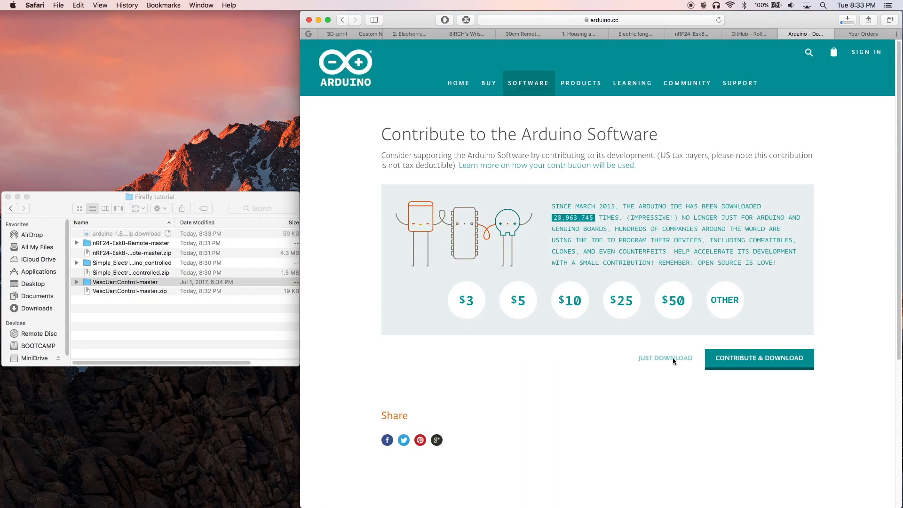
click(846, 19)
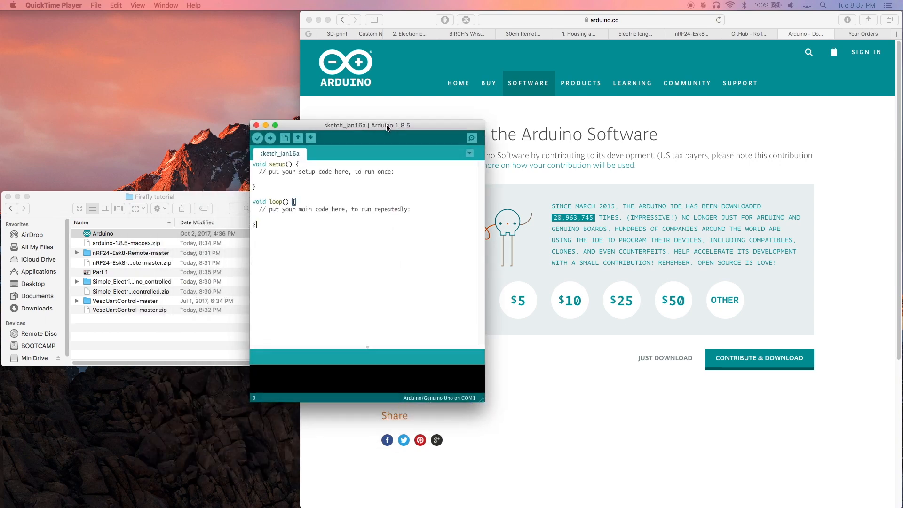
Step: Move the blank sketch window aside and select transmitter.ino in the nRF24-Esk8-Remote-master folder
drag(386, 125, 517, 107)
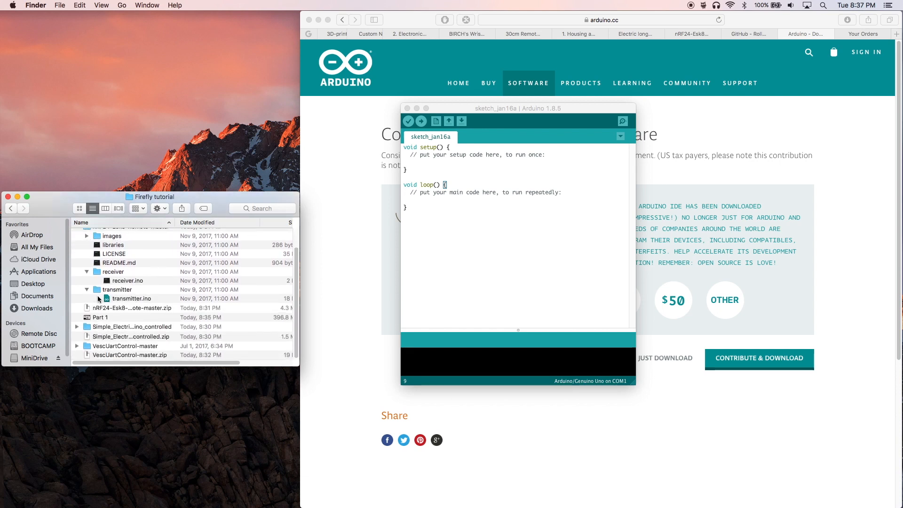
click(130, 299)
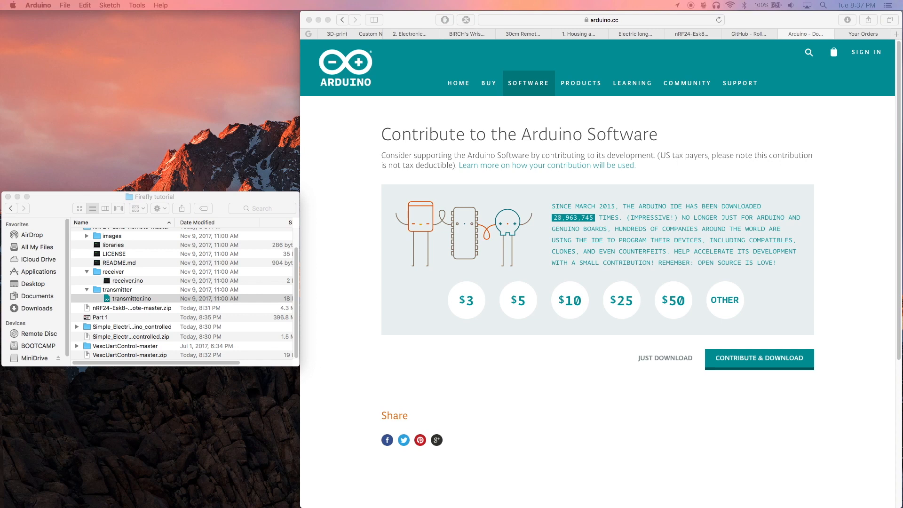
Step: Open transmitter.ino in Arduino IDE and position its window over the browser
double_click(132, 298)
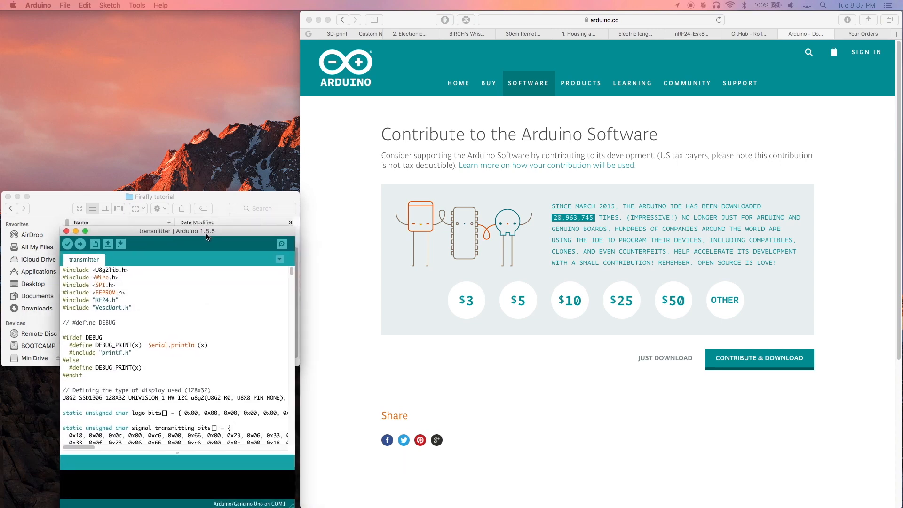
drag(178, 230, 350, 180)
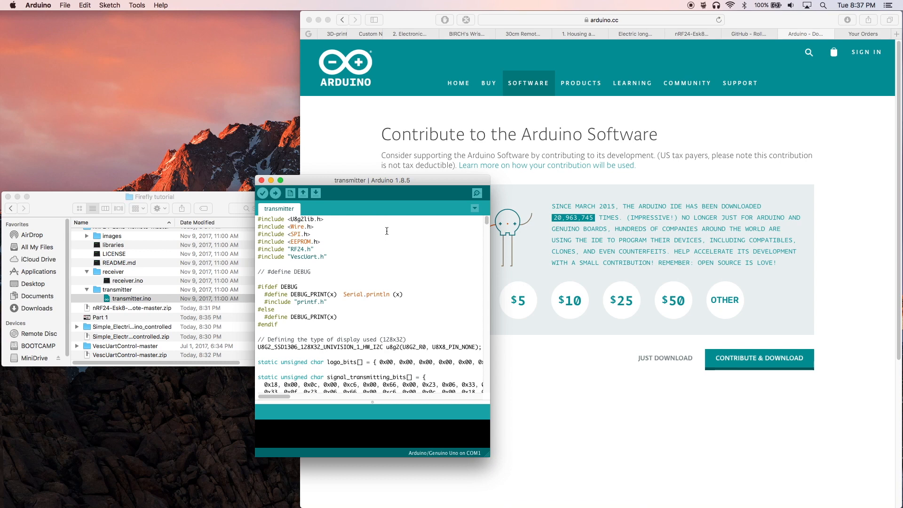
mouse_move(386, 251)
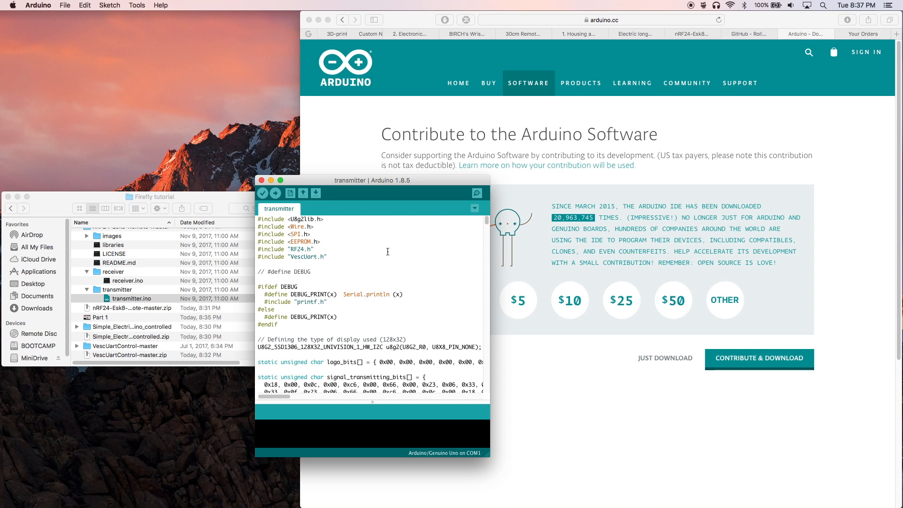
scroll(down, 3)
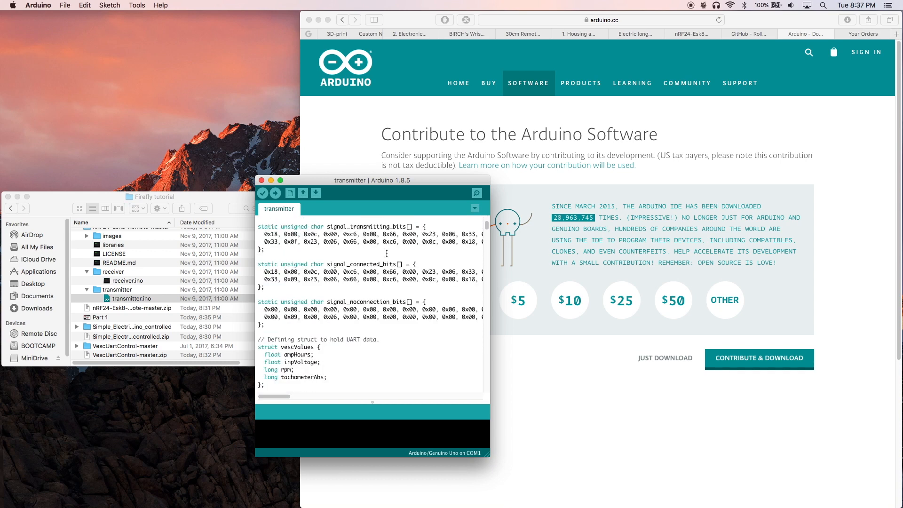
Step: Enlarge the sketch window and scroll through the code to the NRF24 pipe address value
drag(372, 179, 327, 91)
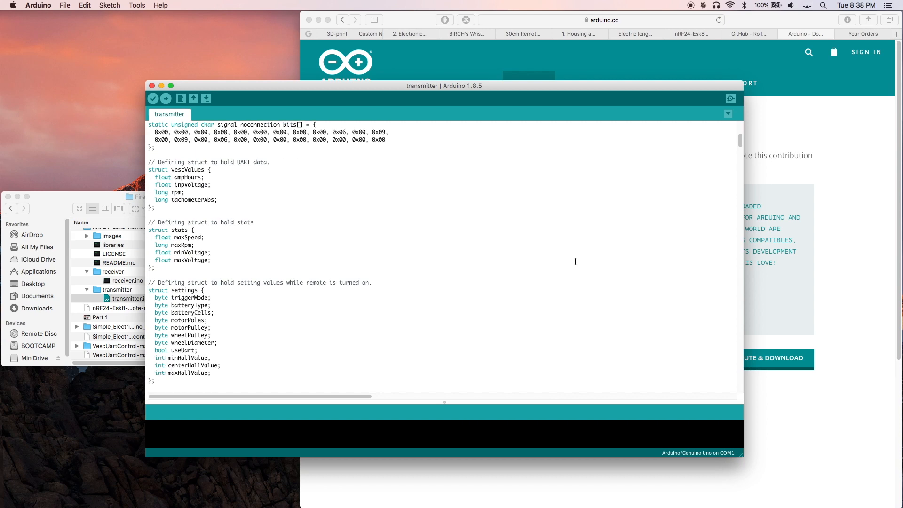
scroll(down, 3)
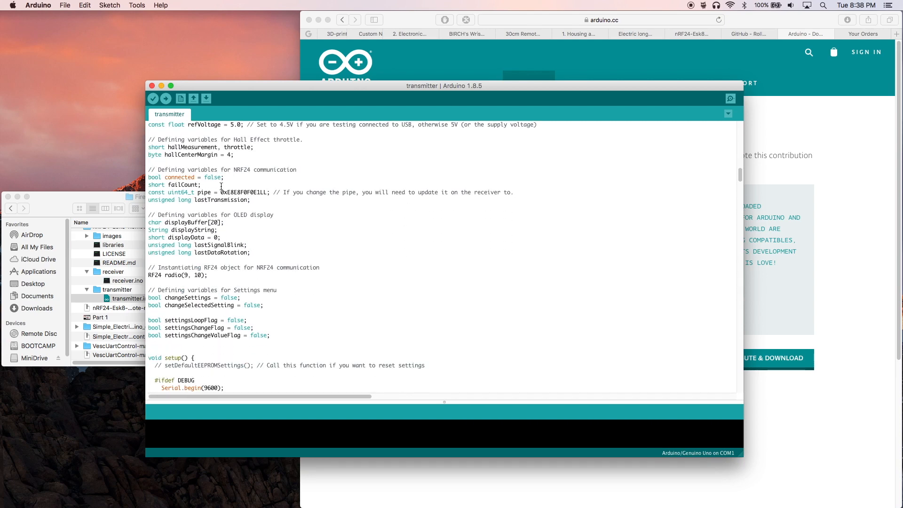
double_click(231, 192)
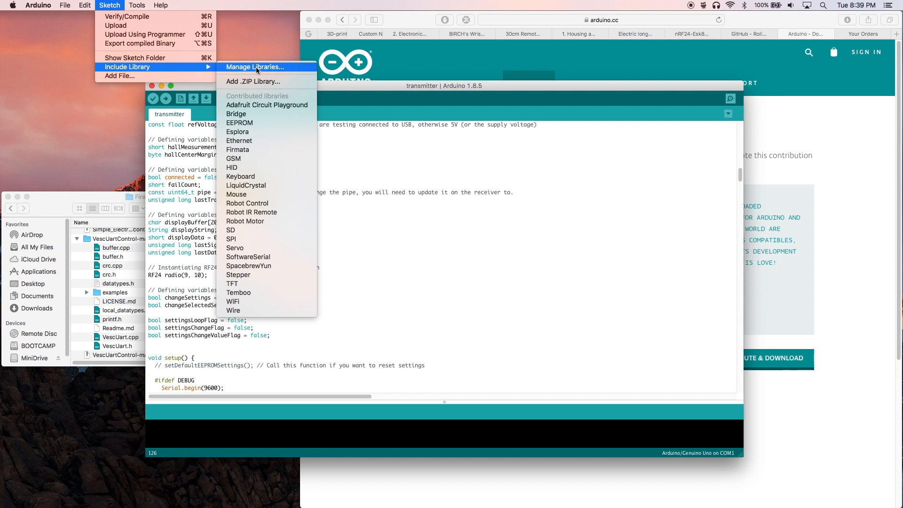
Step: Add VescUartControl-master.zip from the Firefly tutorial folder as an installed library
click(252, 81)
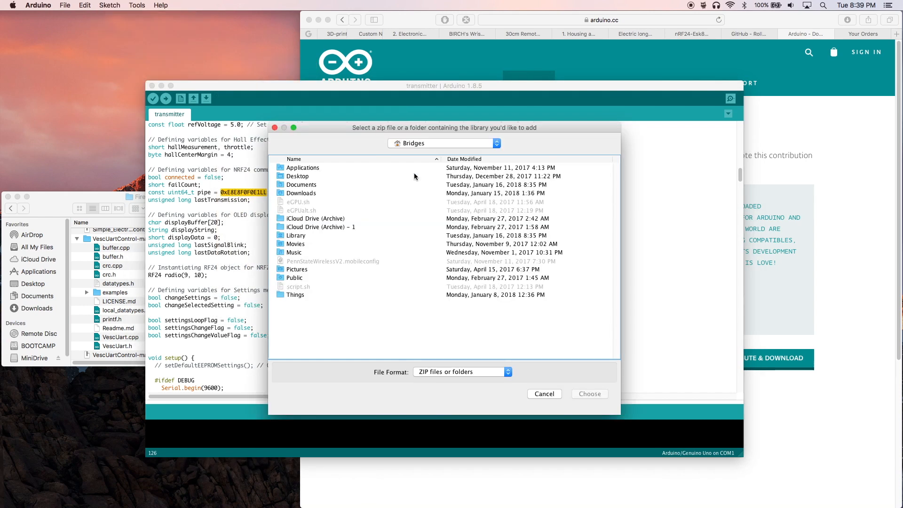
click(301, 193)
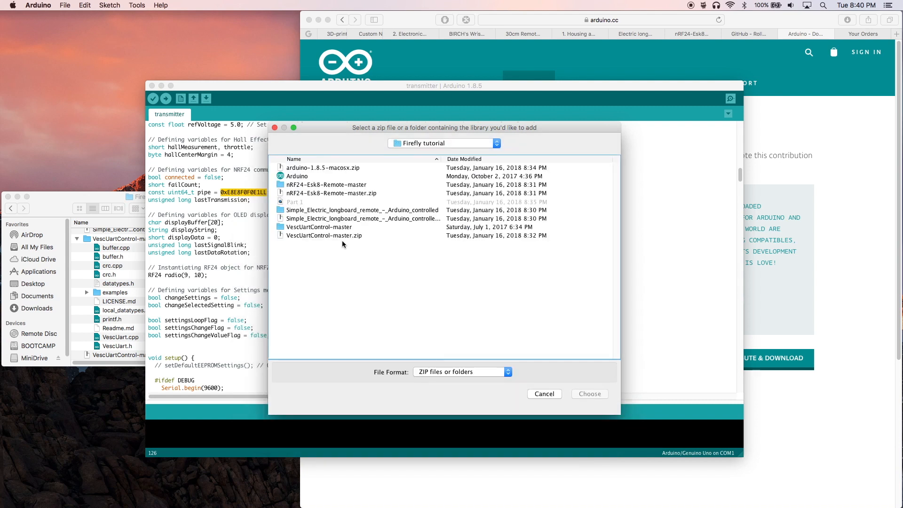
mouse_move(379, 235)
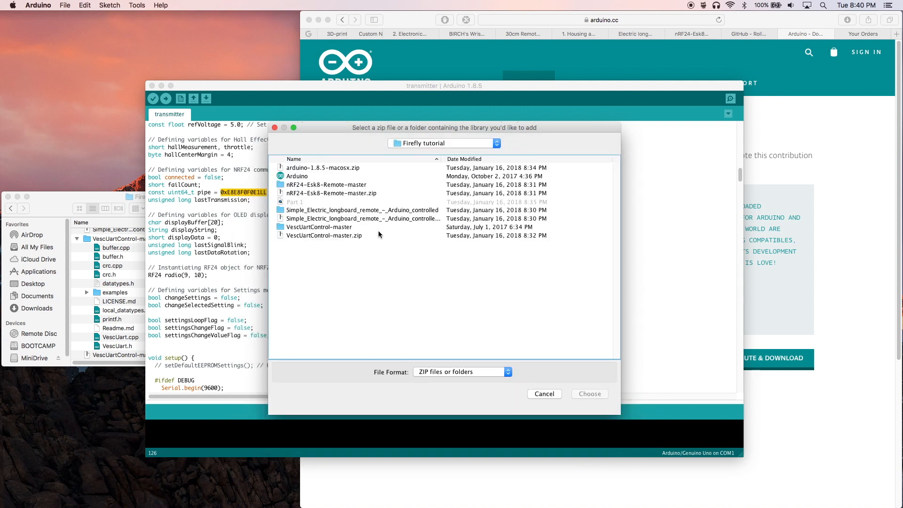
click(588, 394)
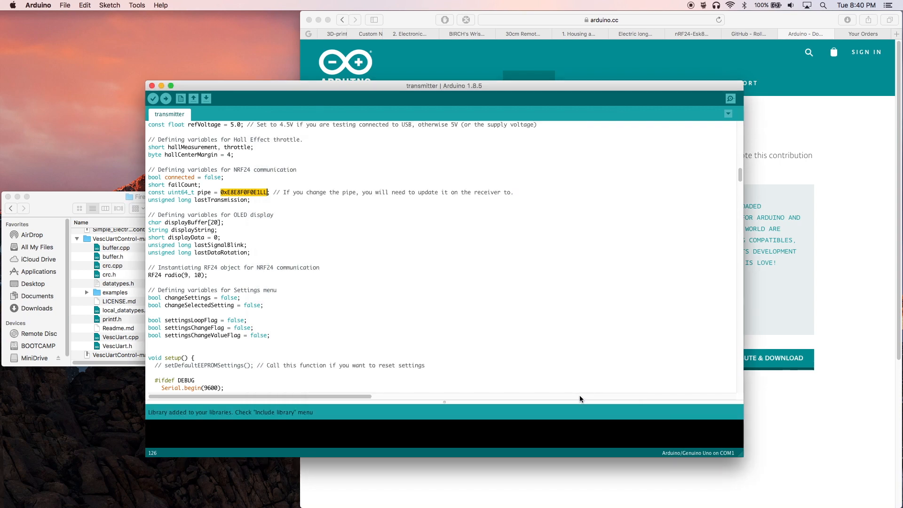